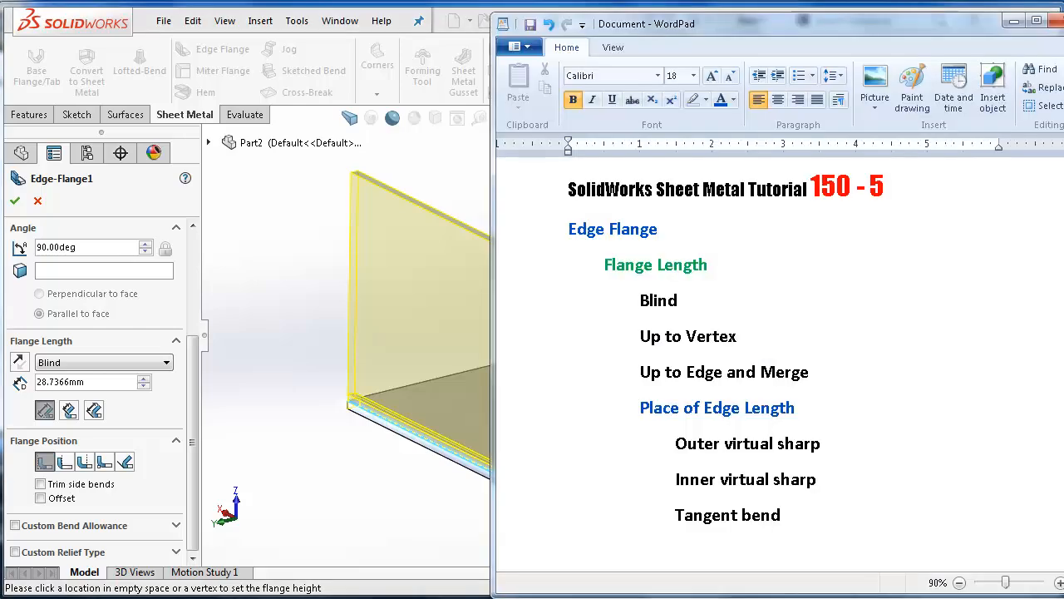
- Scroll through the tutorial notes beside the model before modelling
click(657, 229)
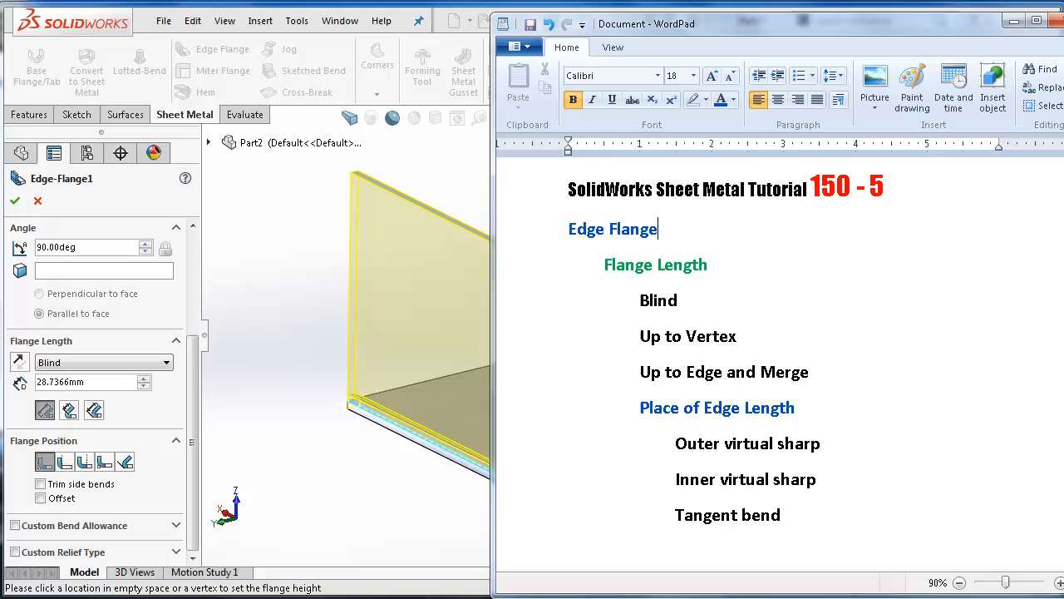
mouse_move(197, 416)
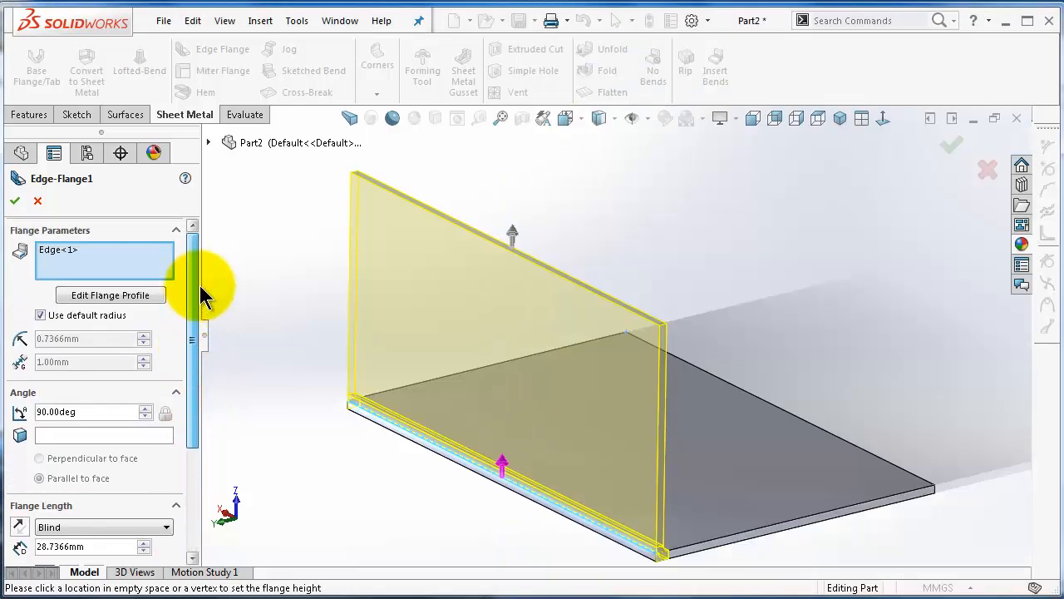
scroll(down, 3)
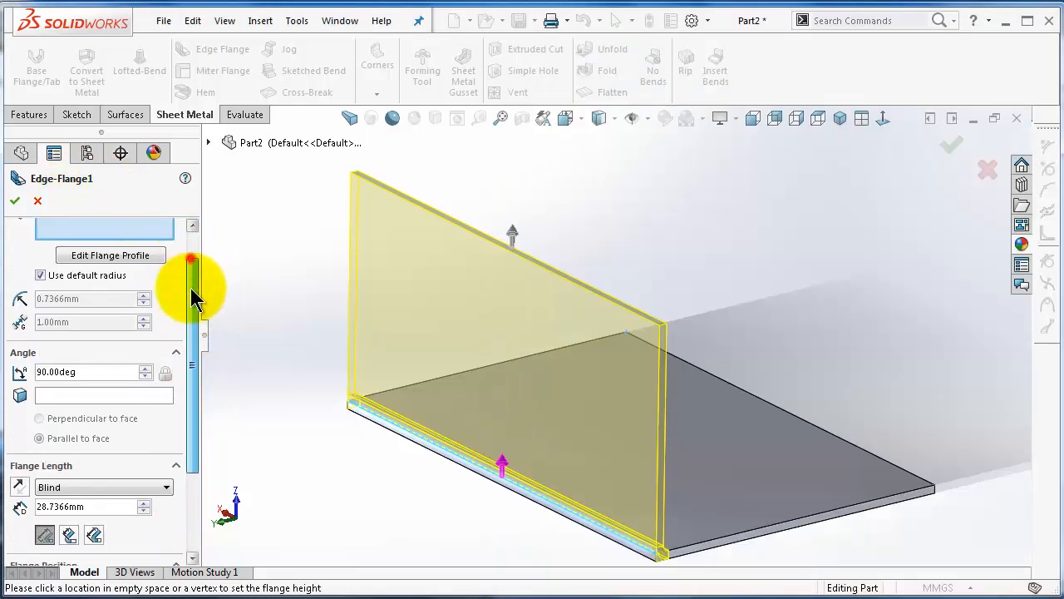
scroll(down, 3)
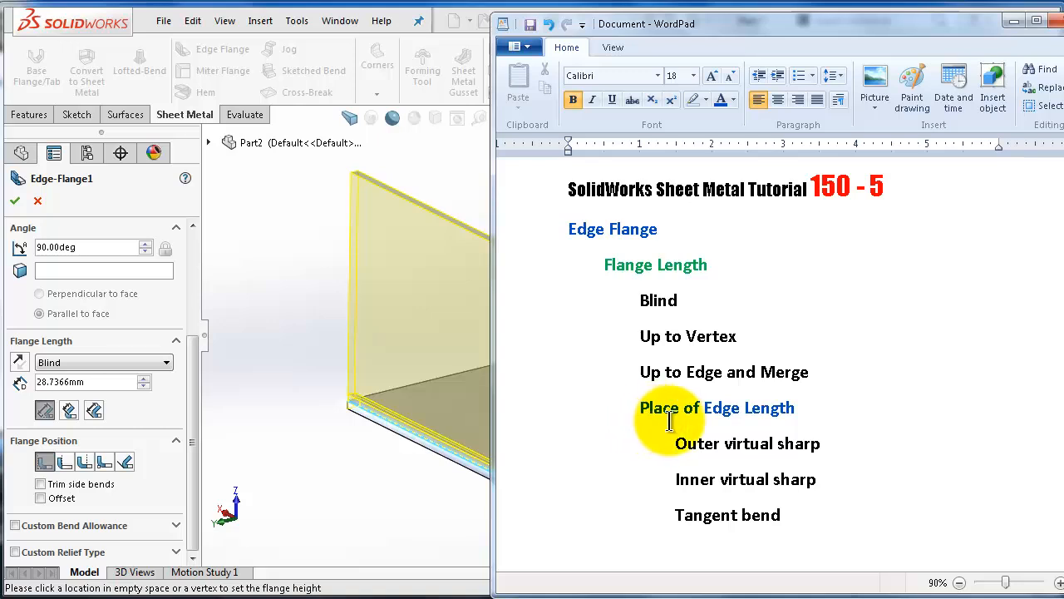
mouse_move(724, 419)
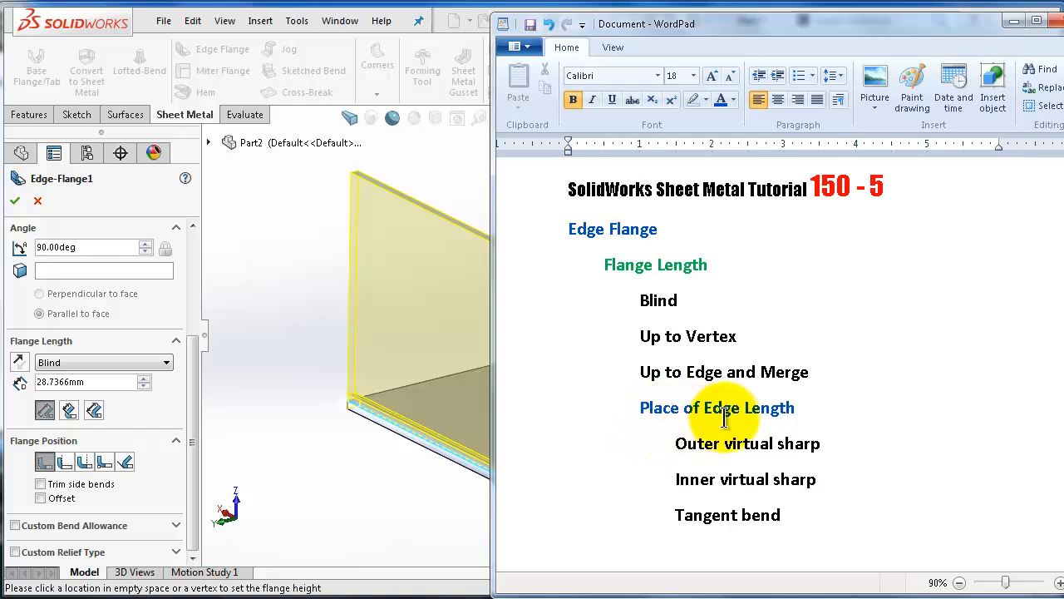
mouse_move(721, 479)
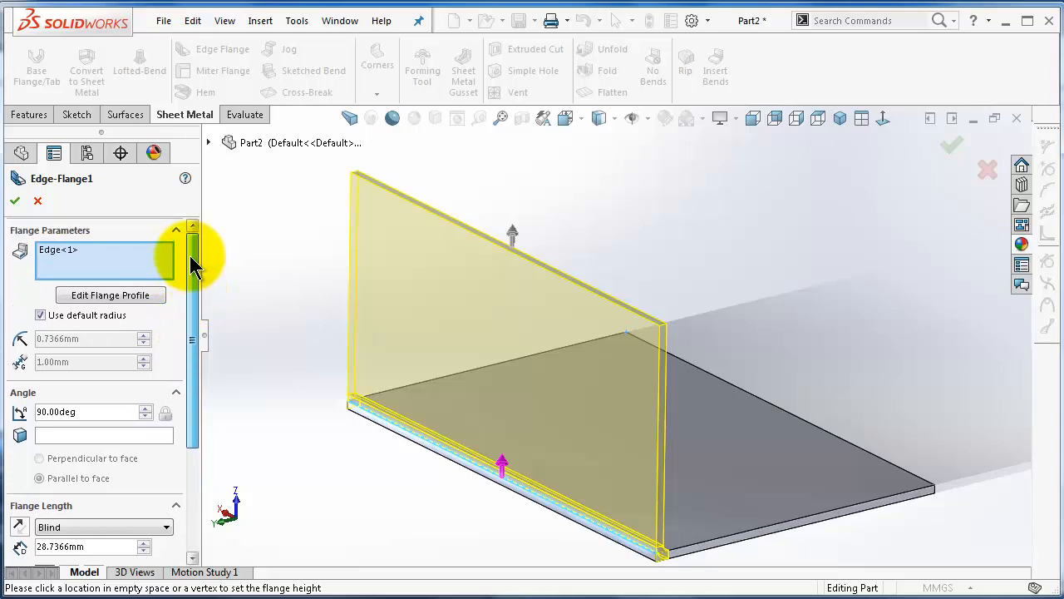
mouse_move(163, 308)
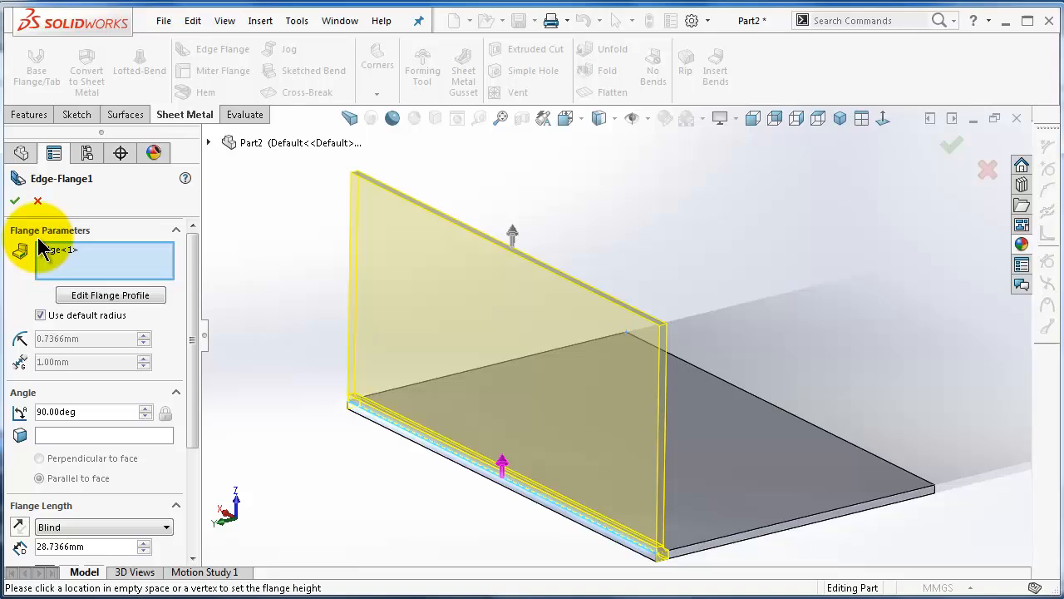
mouse_move(142, 398)
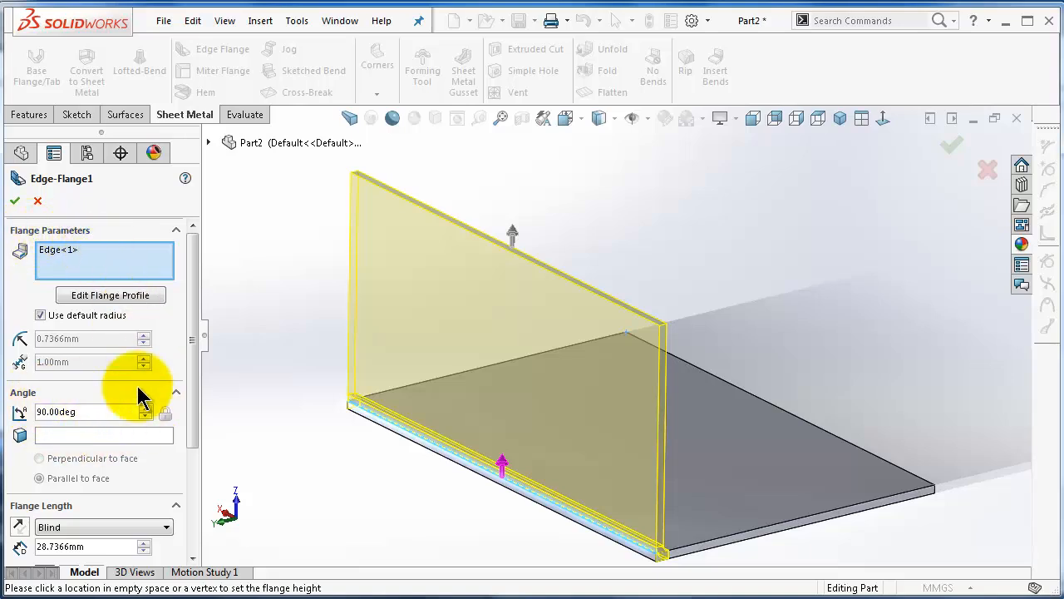
scroll(down, 3)
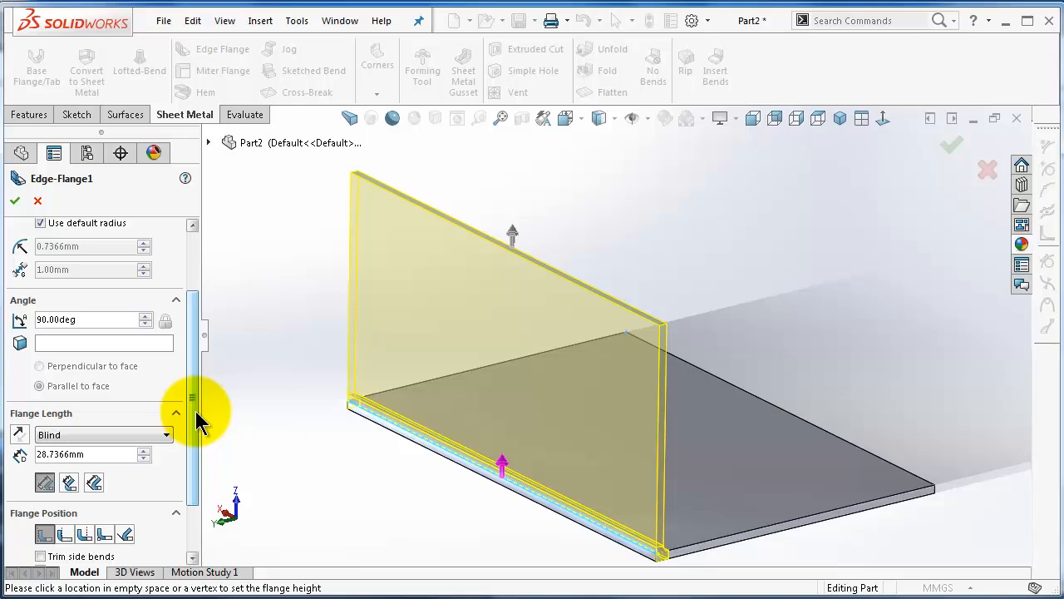
scroll(down, 3)
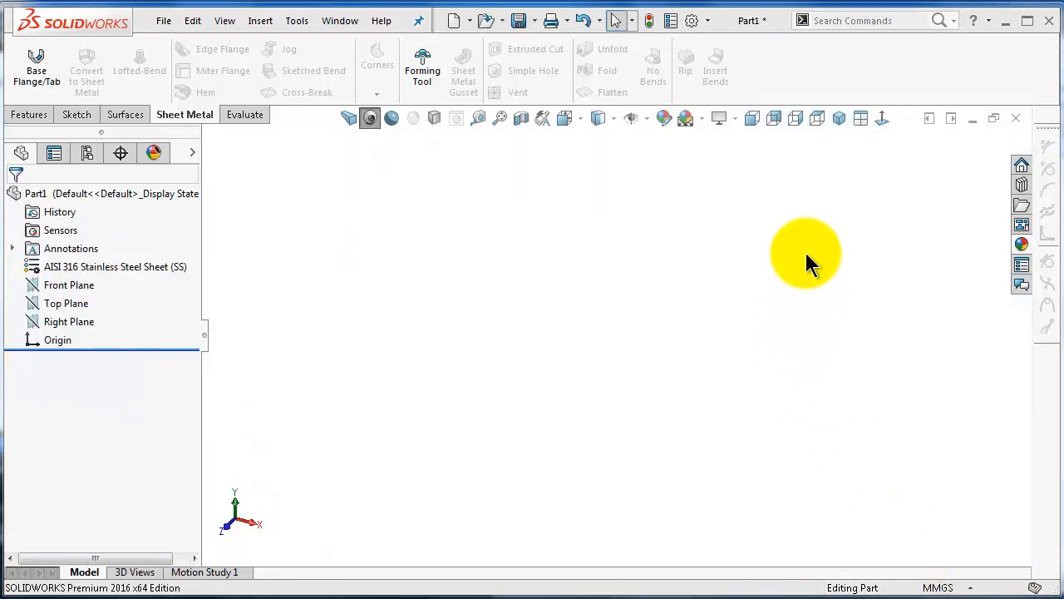
mouse_move(474, 292)
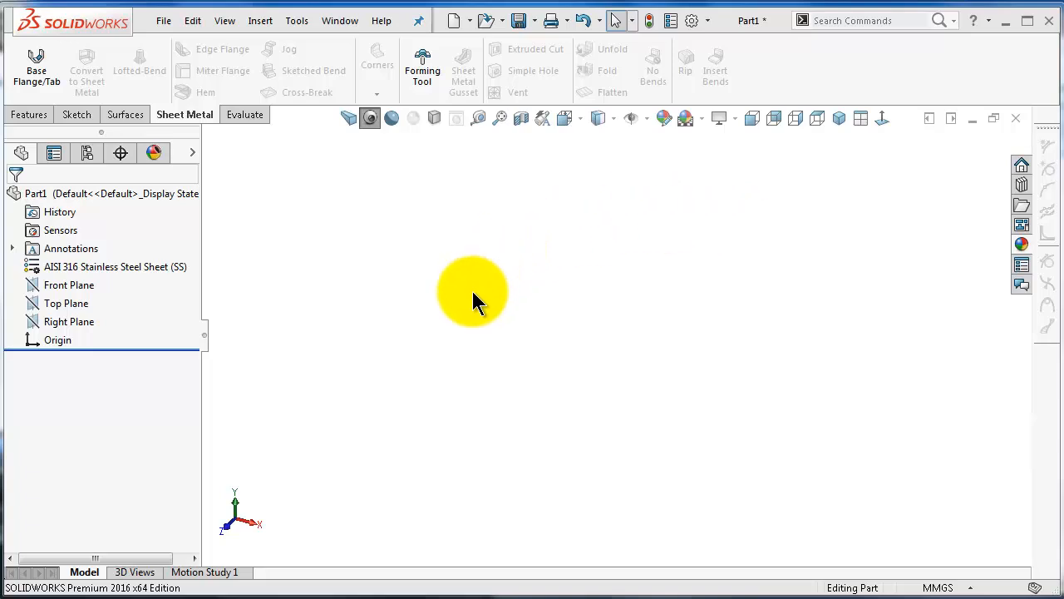
mouse_move(499, 286)
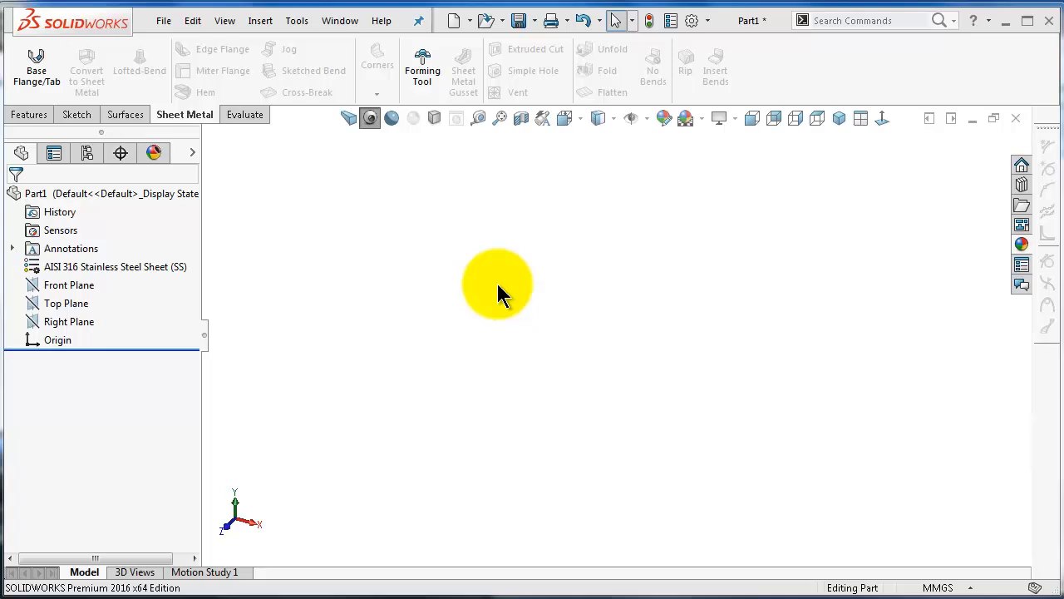
mouse_move(475, 298)
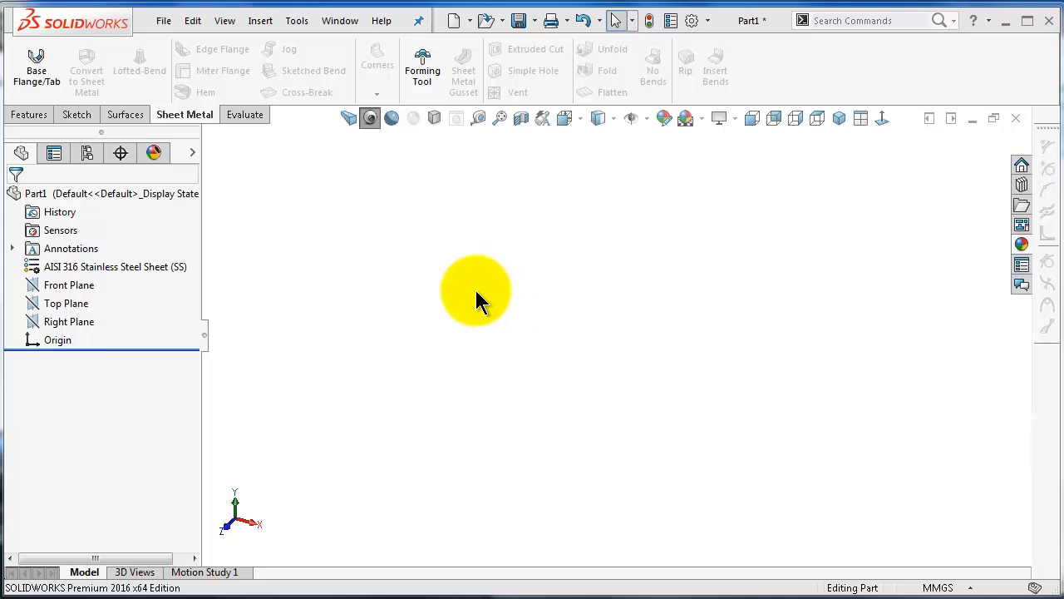
mouse_move(349, 353)
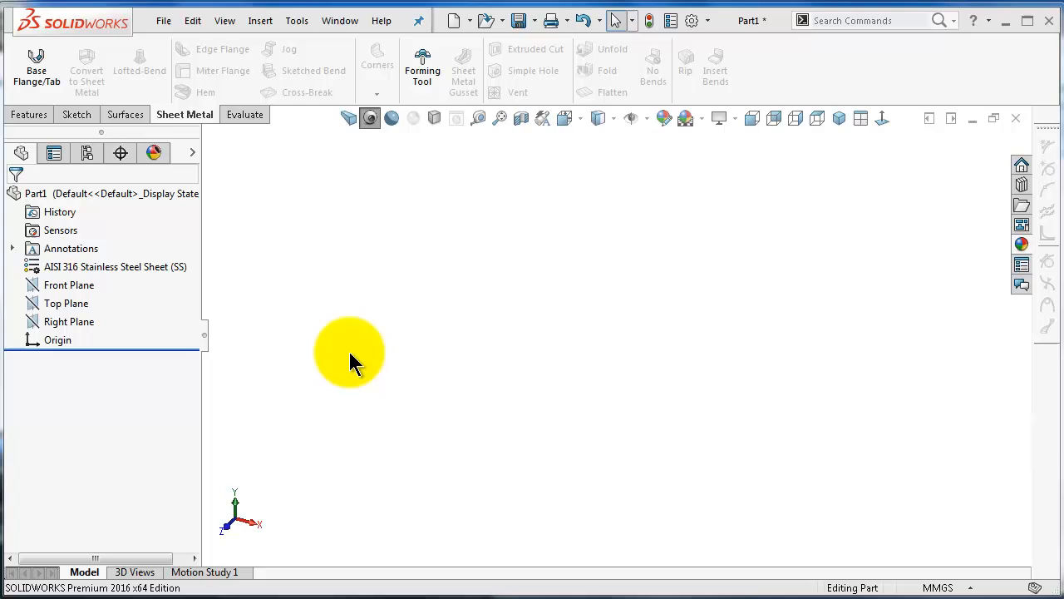
mouse_move(312, 349)
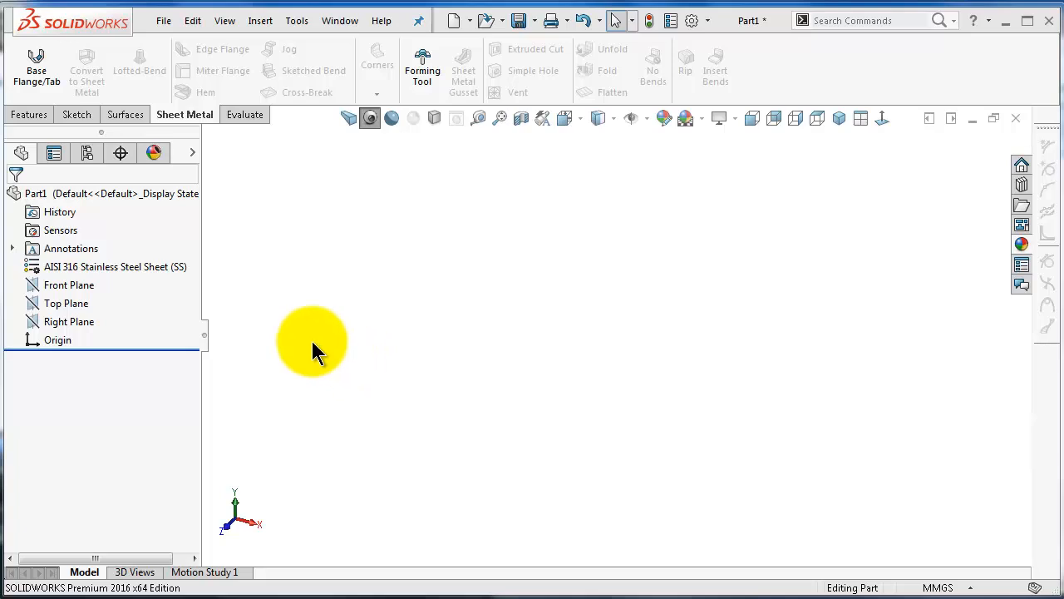
- Sketch a U on the Front Plane with 50 mm parallel sides and a 100 mm base, then begin a base flange
click(70, 284)
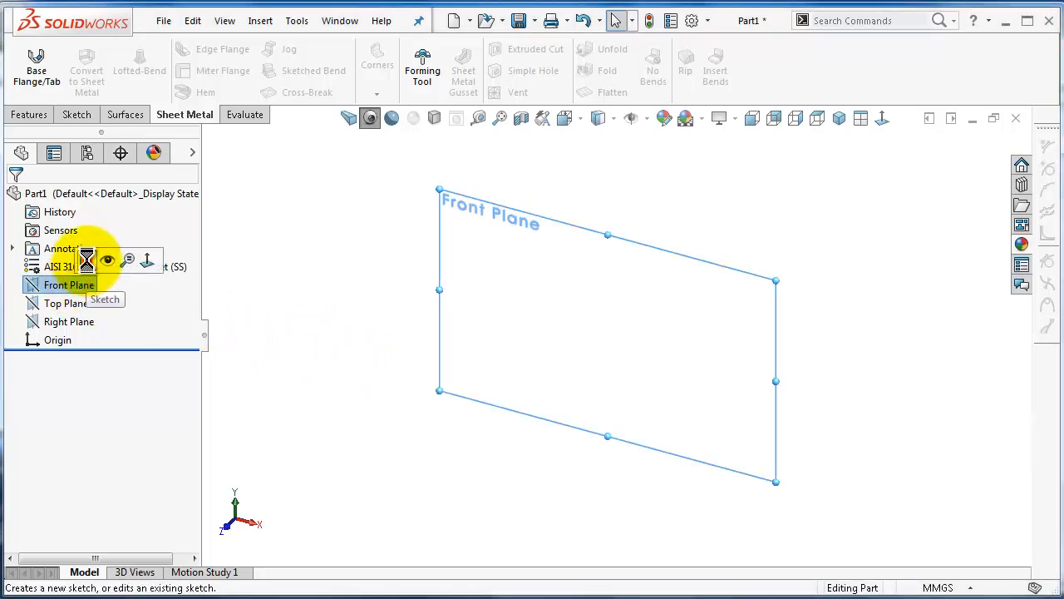
click(105, 300)
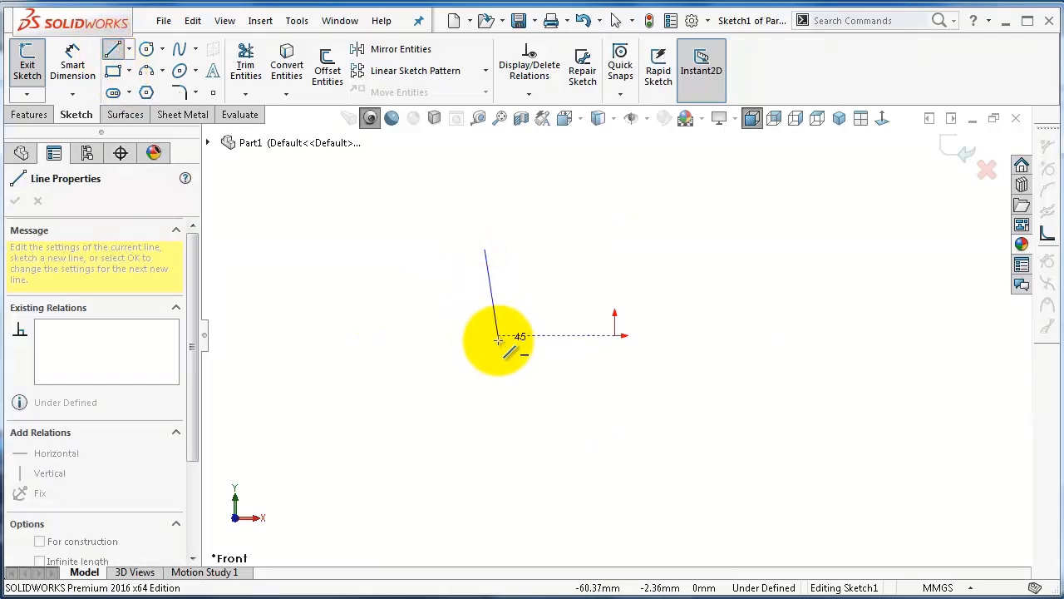
click(73, 64)
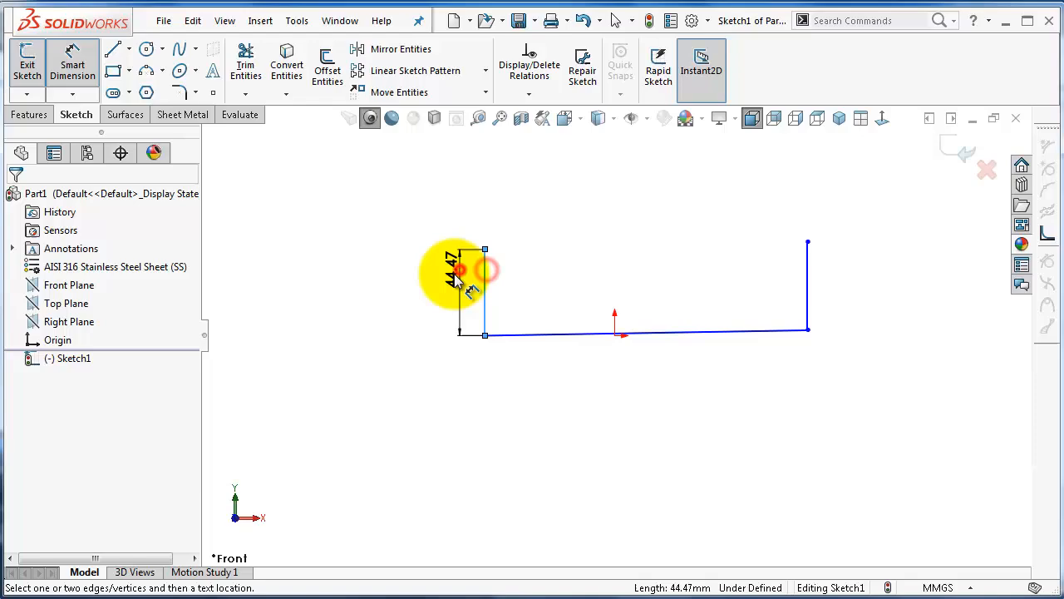
click(474, 274)
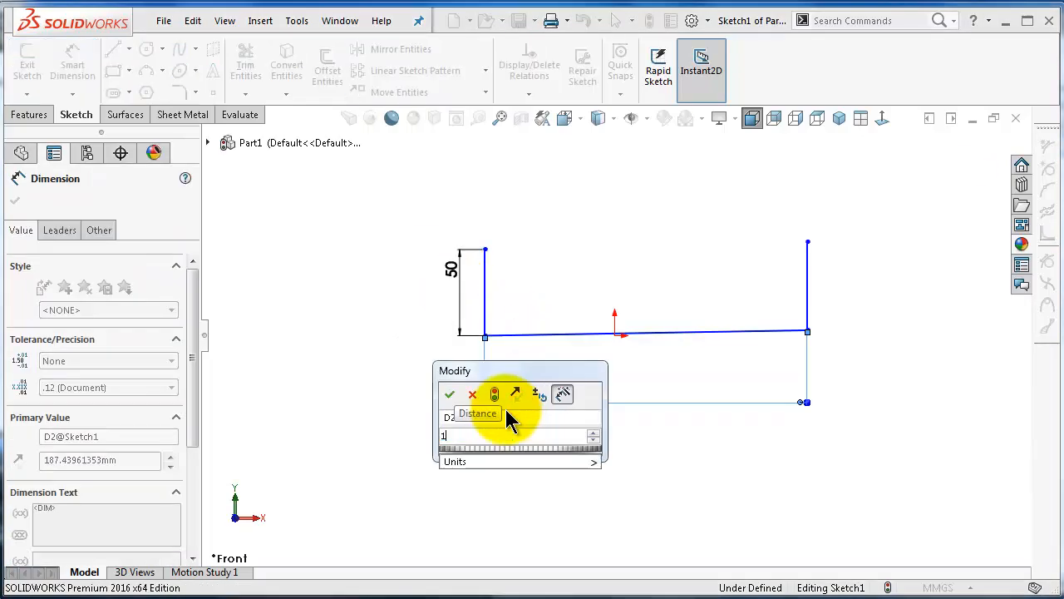
click(449, 394)
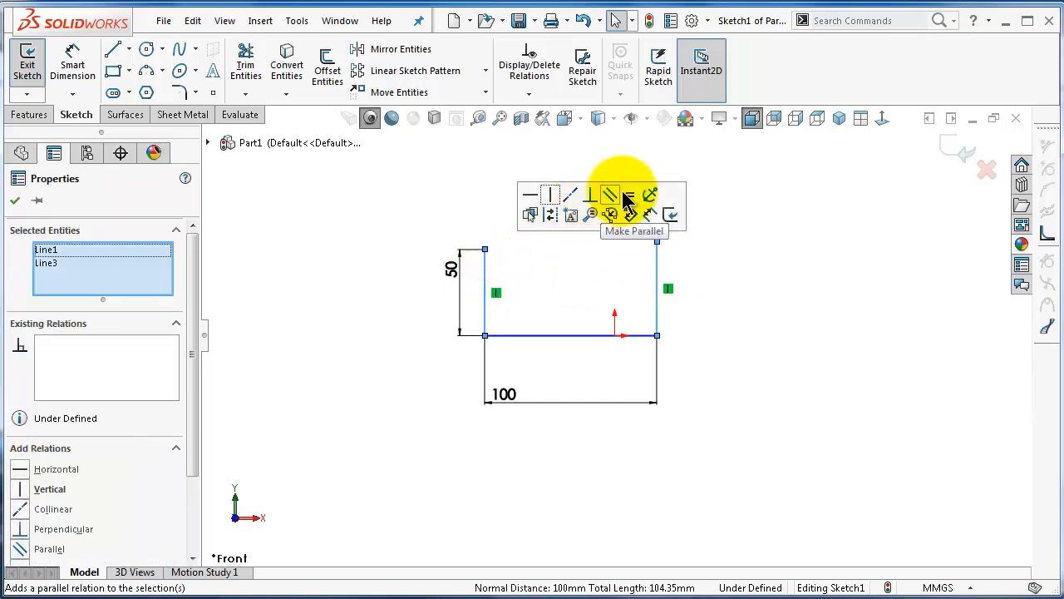
click(609, 195)
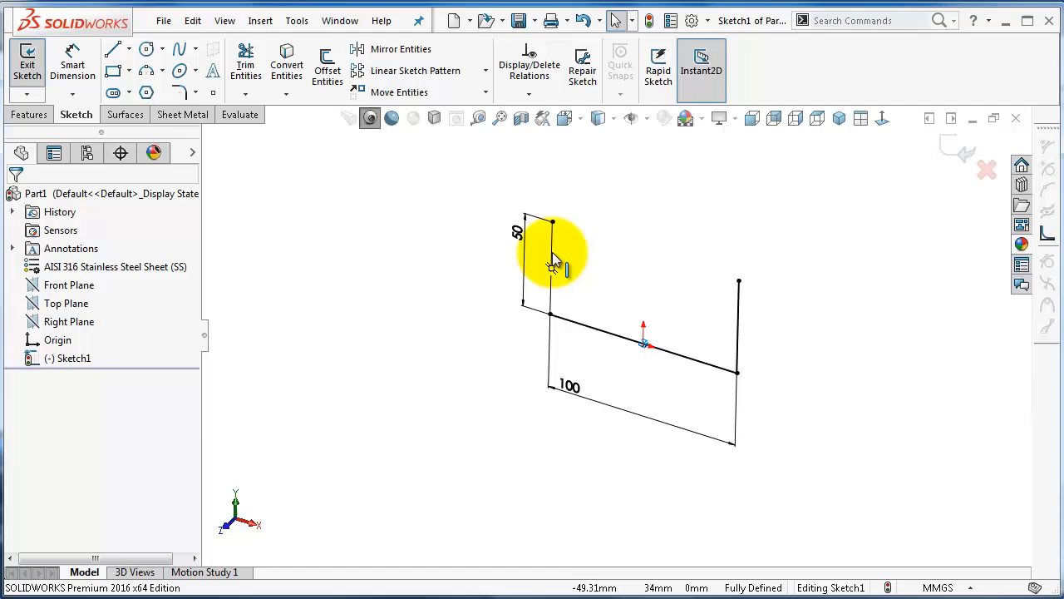
click(30, 113)
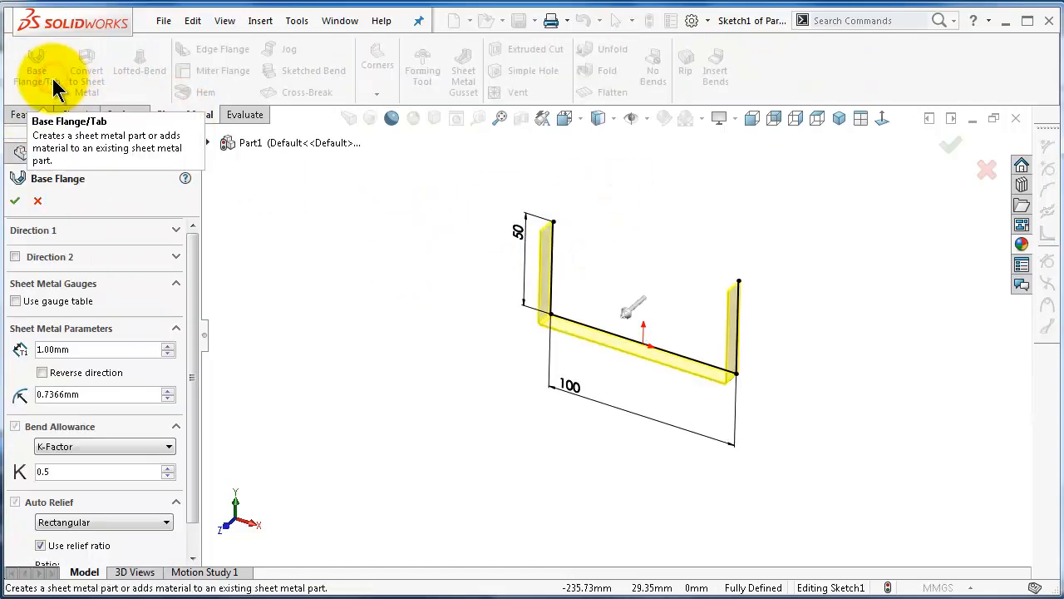
mouse_move(130, 353)
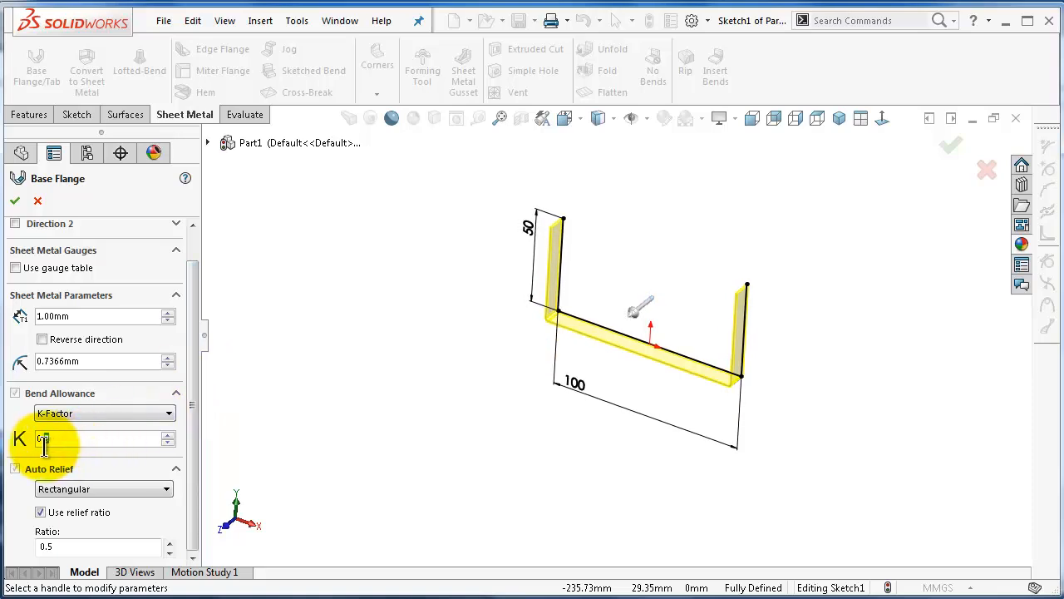
- Give the base flange K-Factor 0.4 and a blind depth in Direction 1
text(0.4)
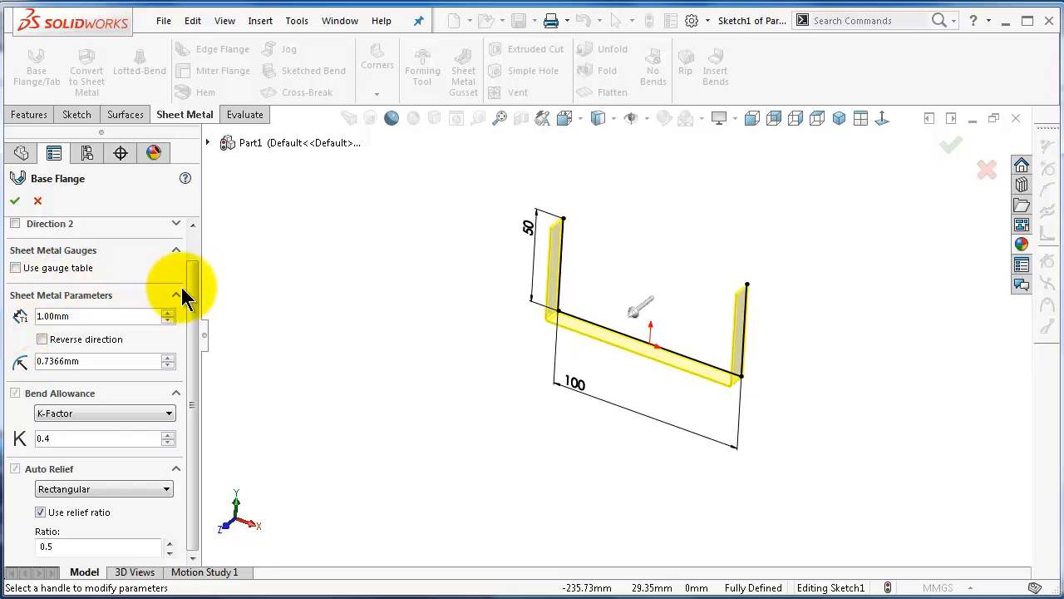
scroll(up, 3)
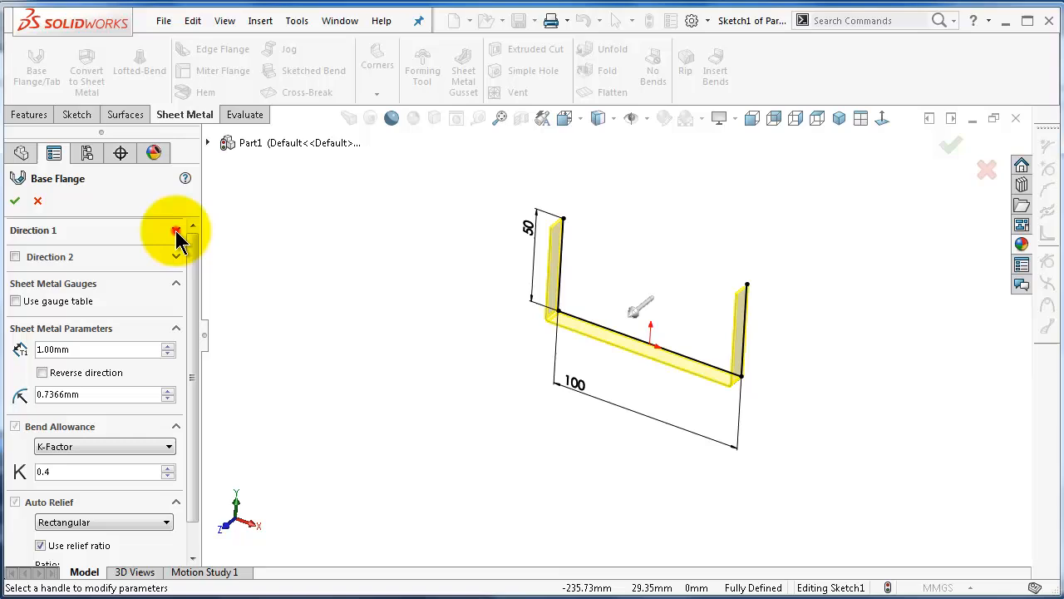
click(176, 229)
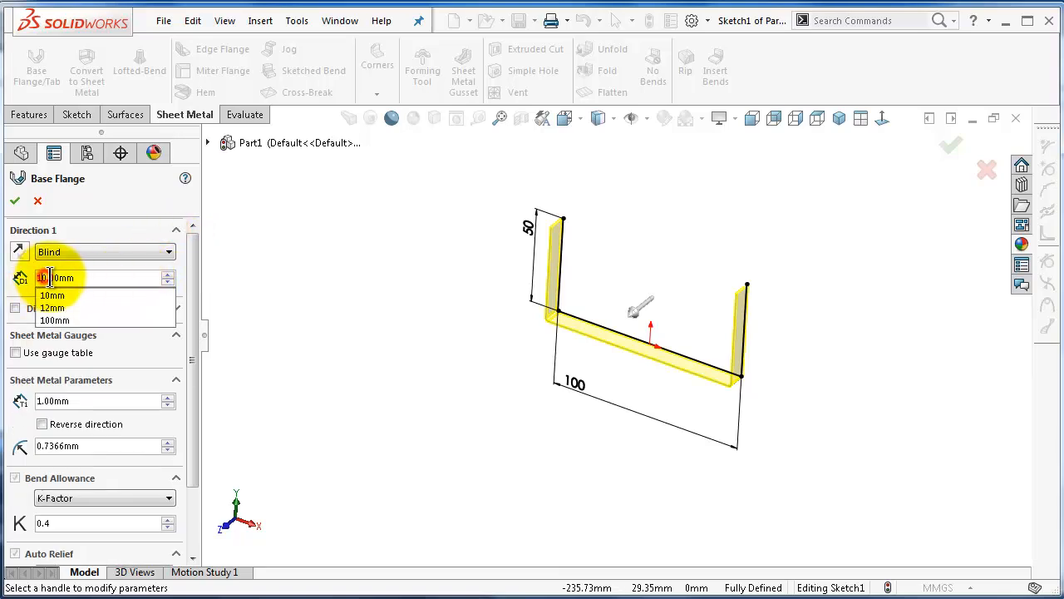
click(55, 319)
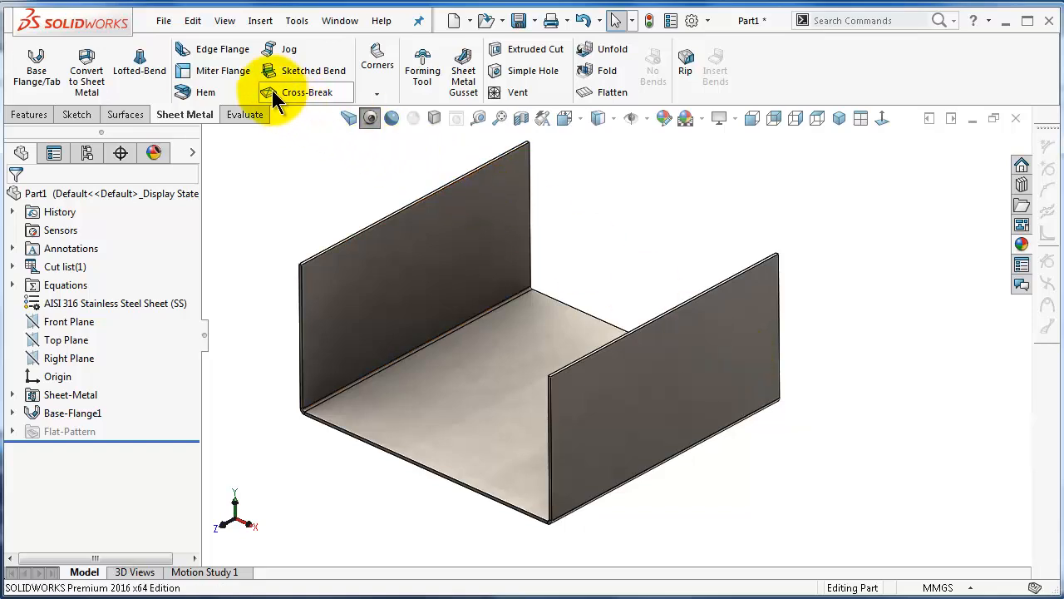
mouse_move(222, 50)
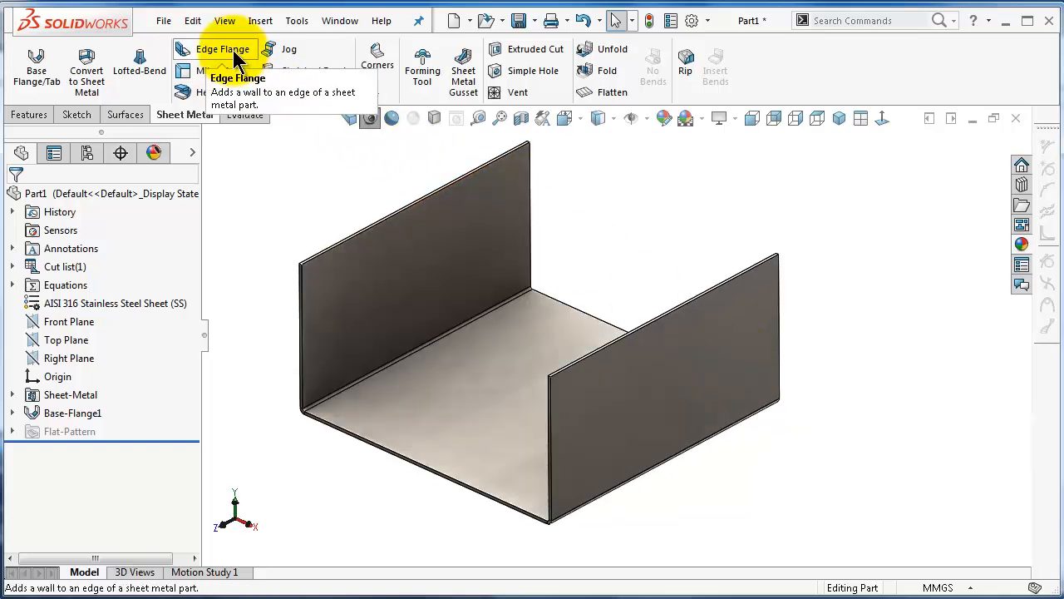
- Add an edge flange on the front and back base edges with 50 mm blind length
click(223, 50)
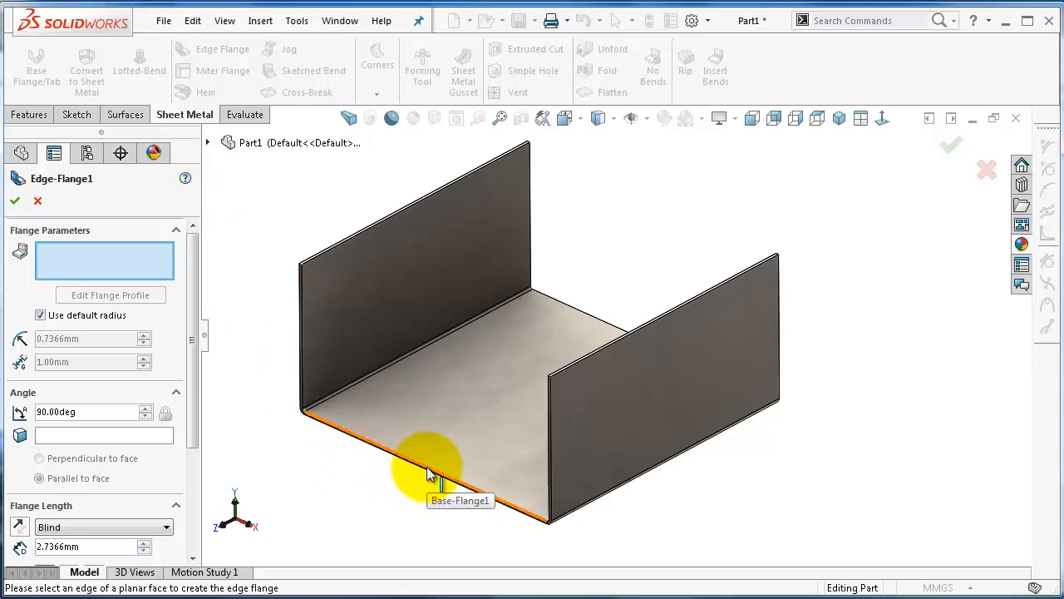
click(432, 474)
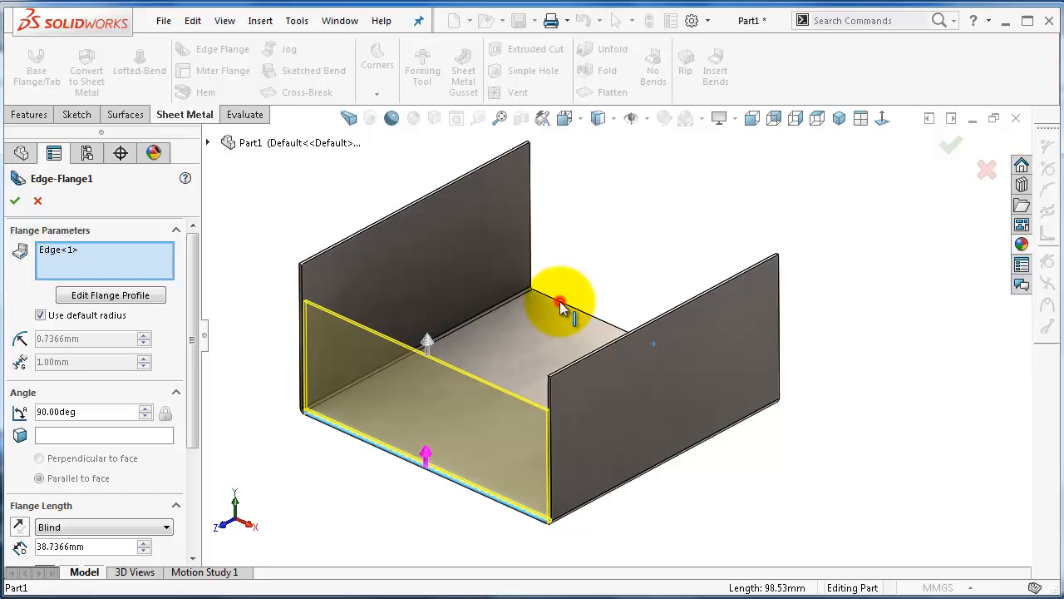
click(558, 301)
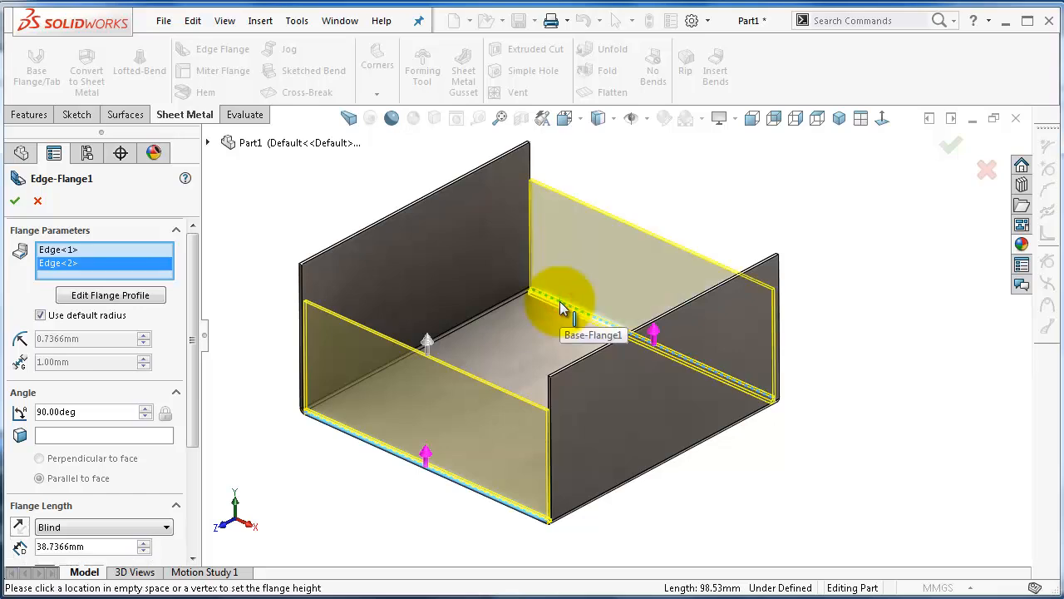
mouse_move(429, 344)
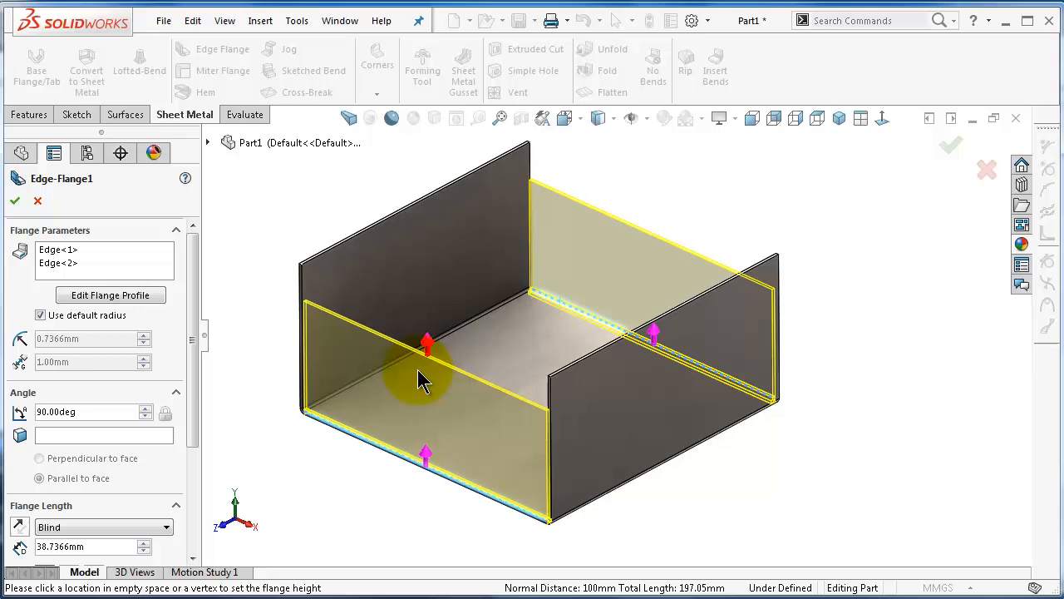
scroll(down, 3)
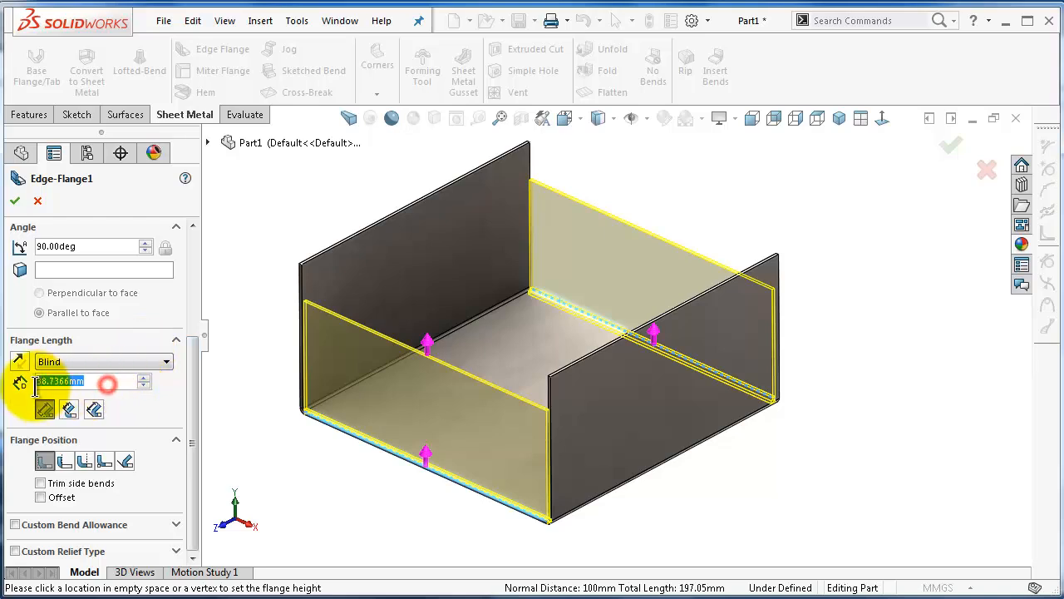
text(50)
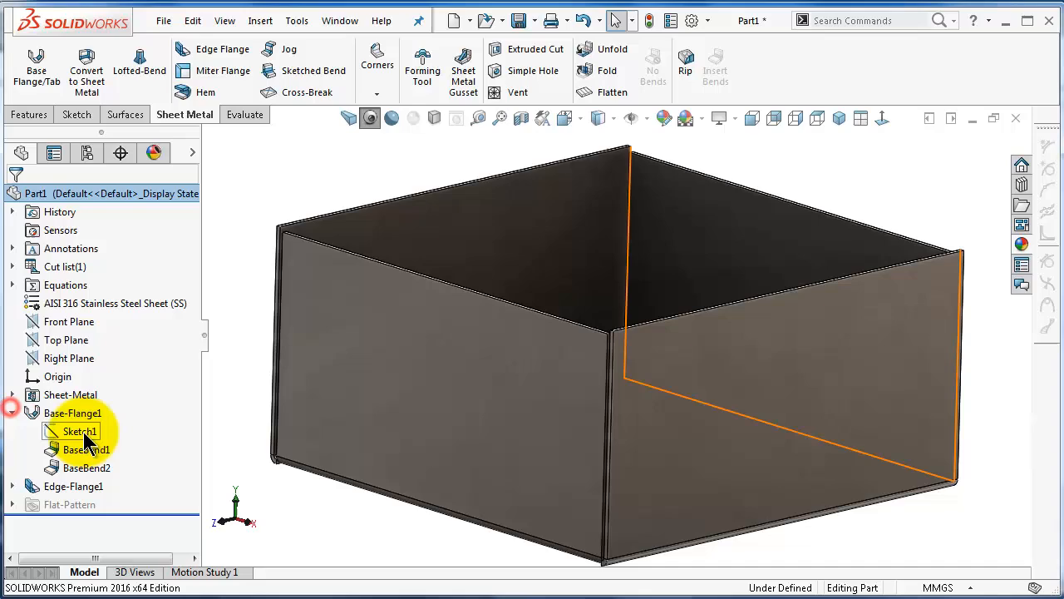
- Show the base flange's sketch with its dimensions in the tree
click(78, 431)
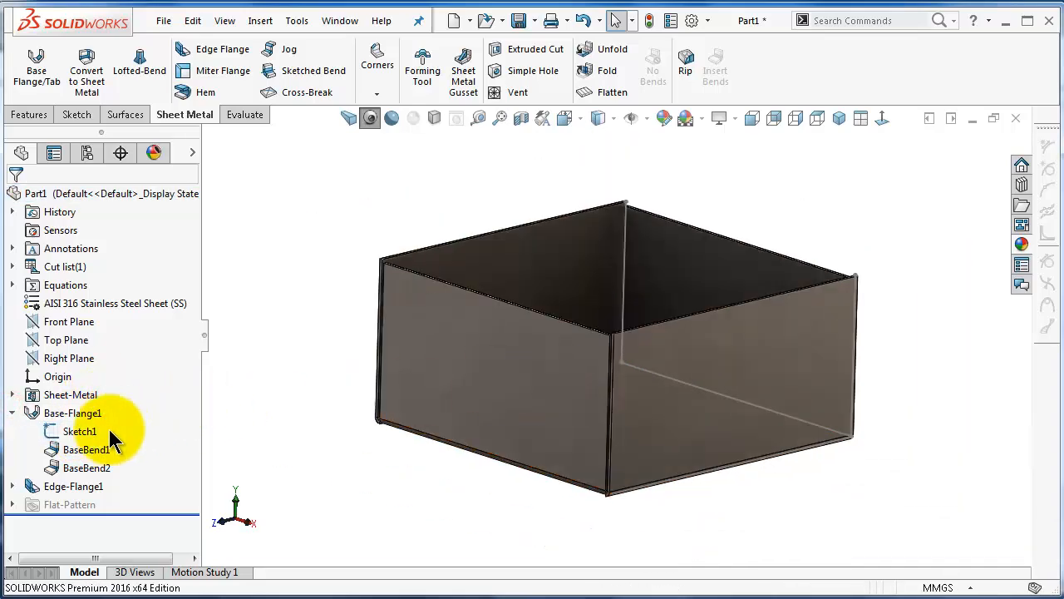
click(80, 431)
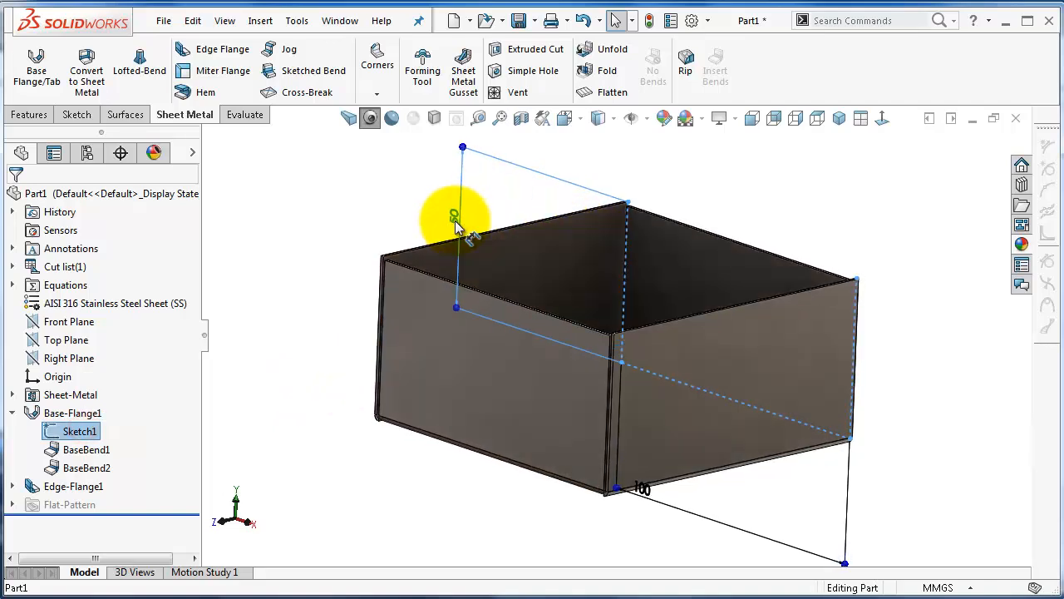
click(462, 224)
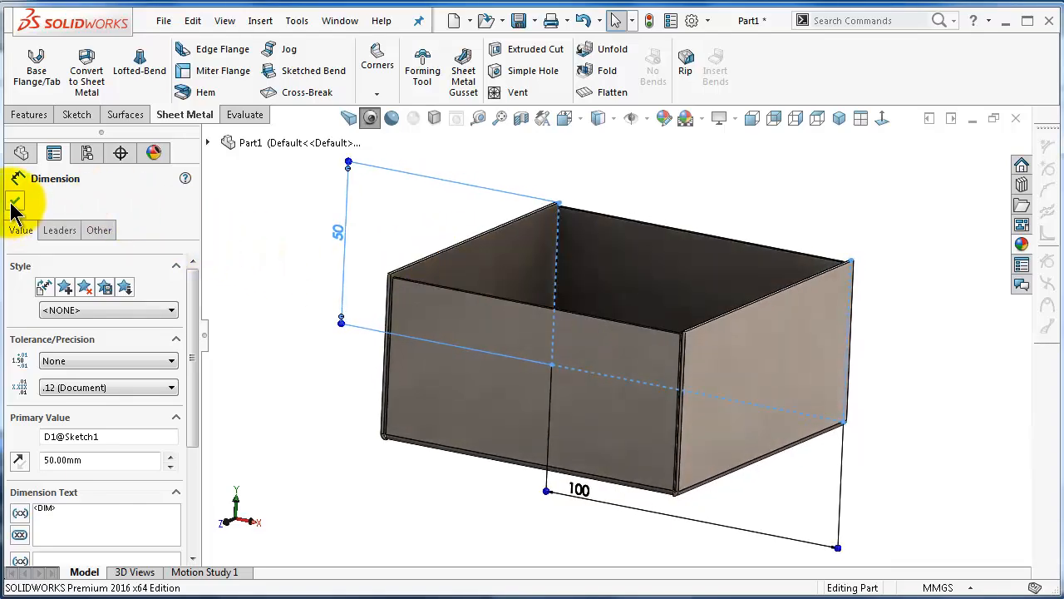
click(15, 202)
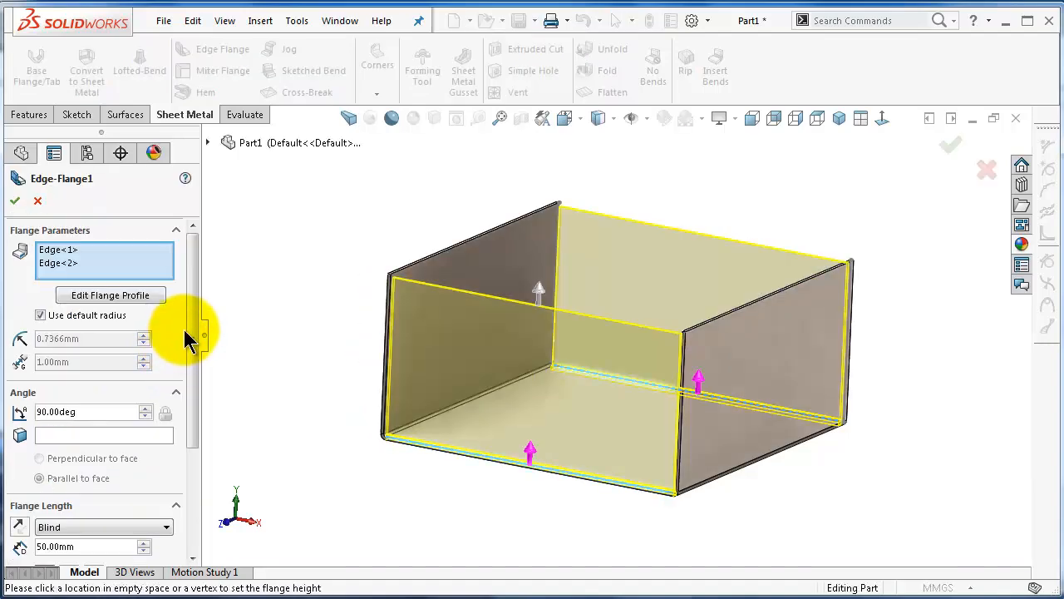
scroll(down, 3)
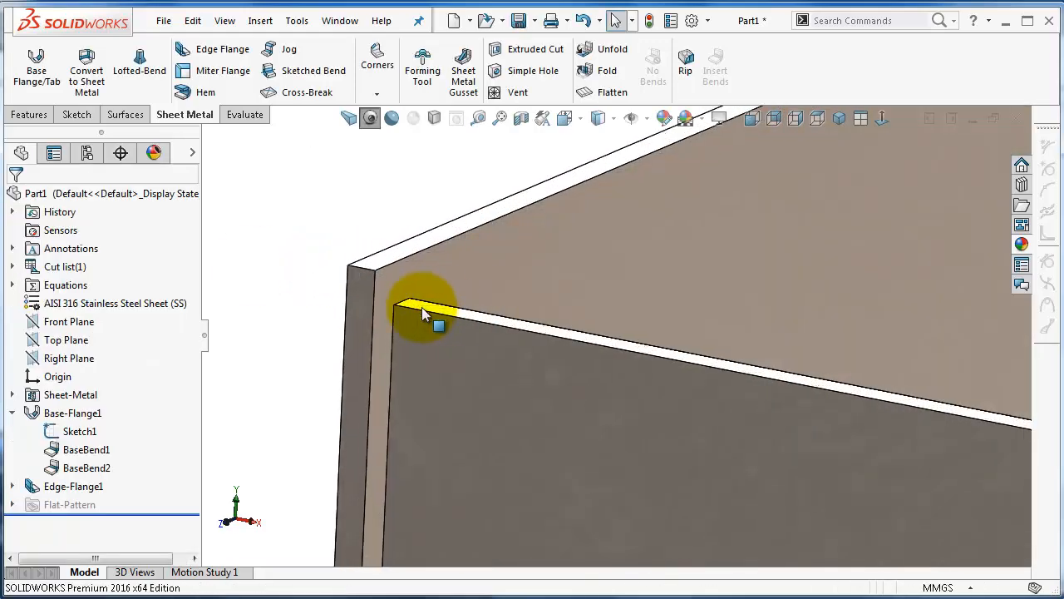
mouse_move(407, 303)
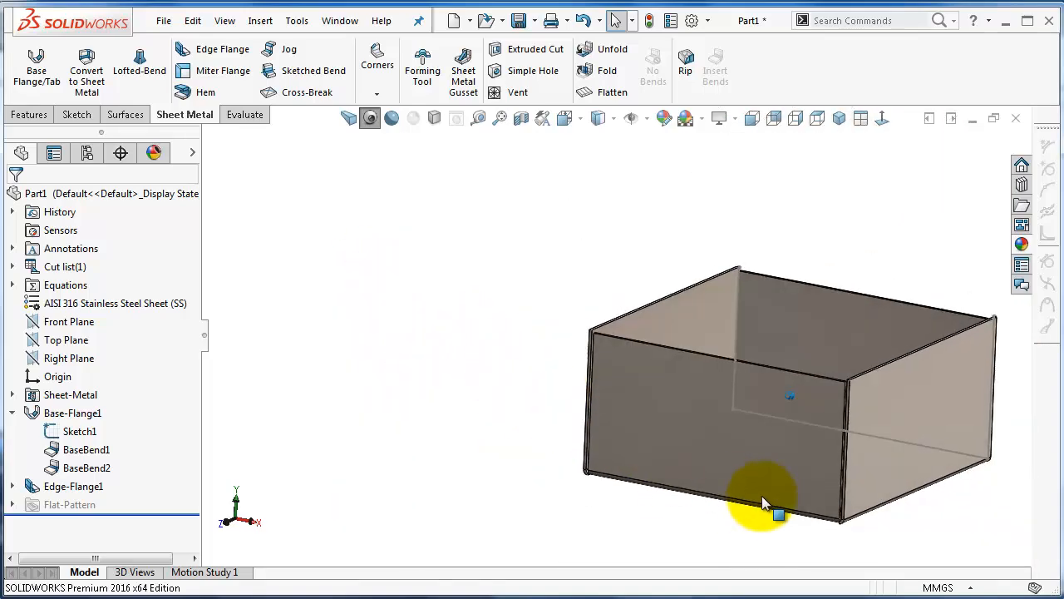
drag(765, 502, 773, 486)
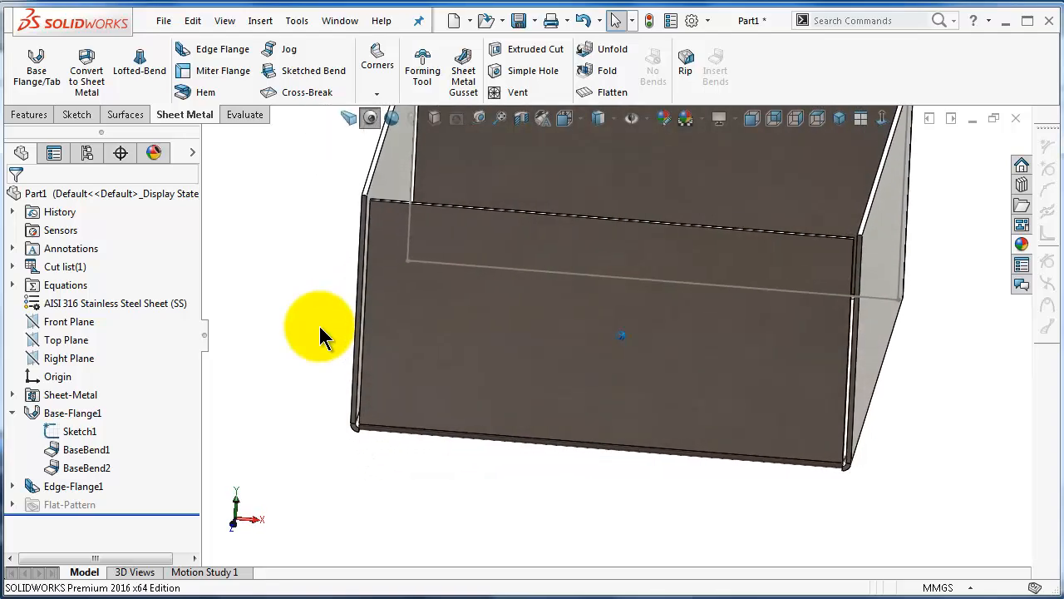
- Edit Edge-Flange1 and change its flange length end condition to Up To Vertex
click(73, 486)
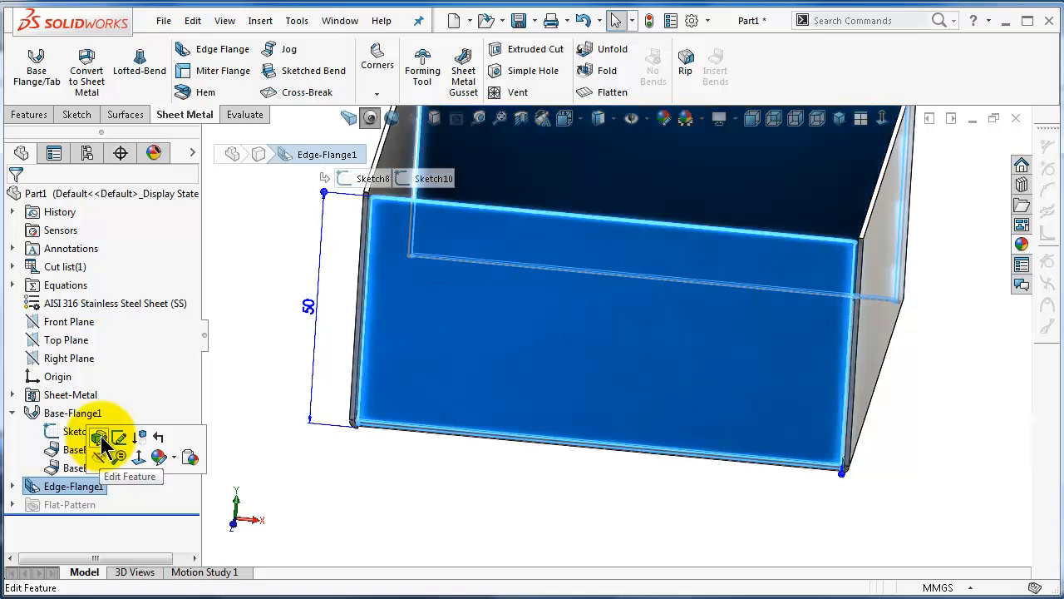
click(98, 439)
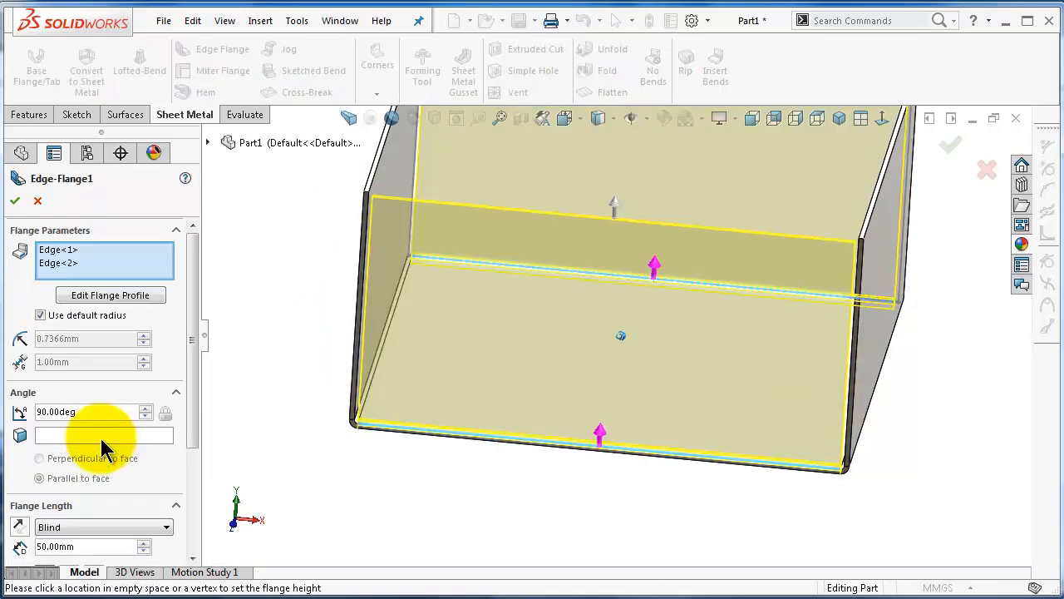
scroll(down, 3)
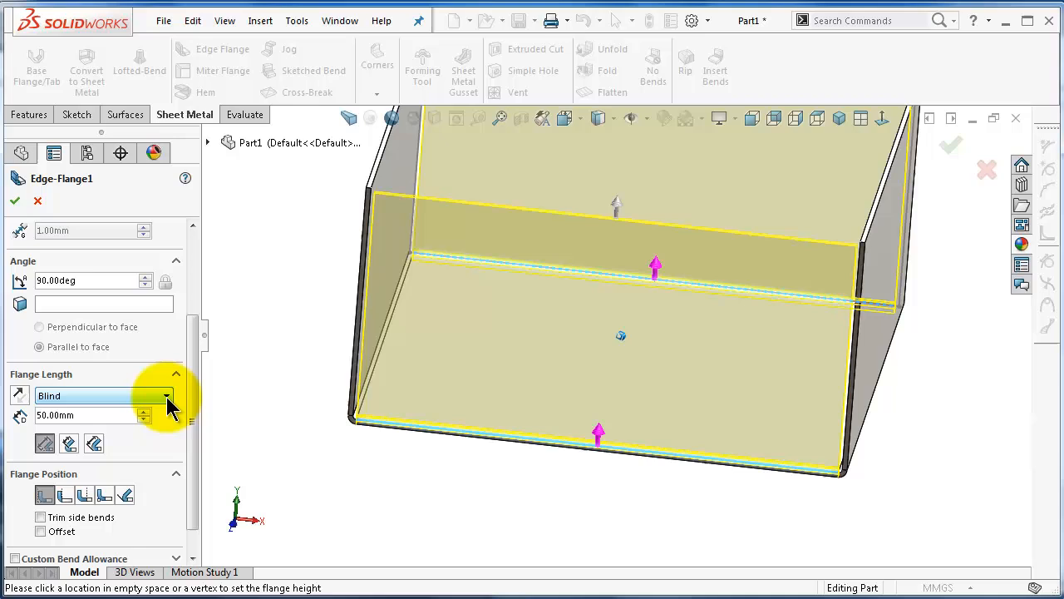
click(166, 396)
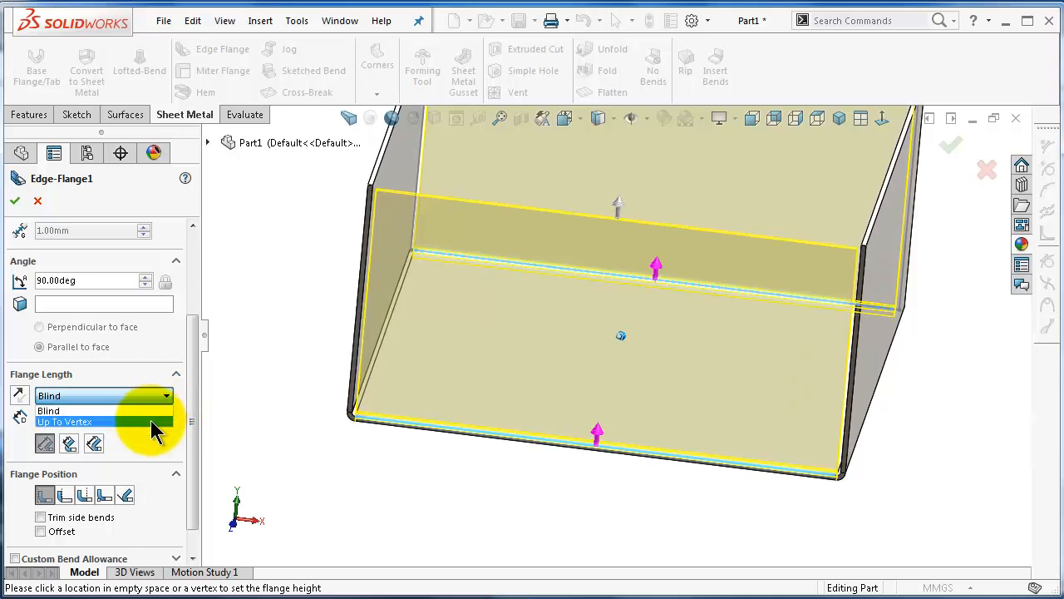
click(65, 423)
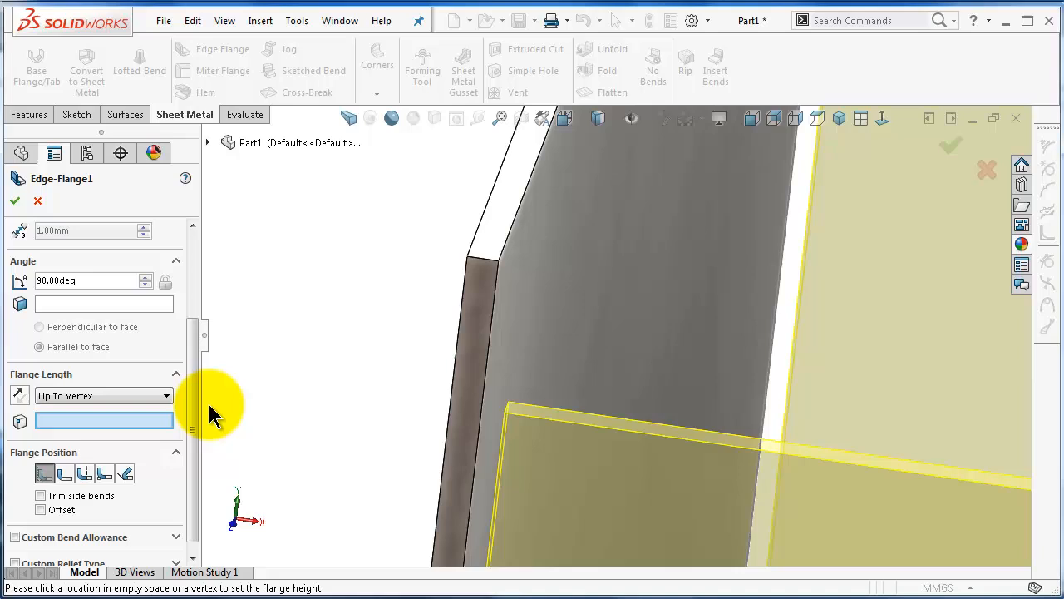
mouse_move(507, 263)
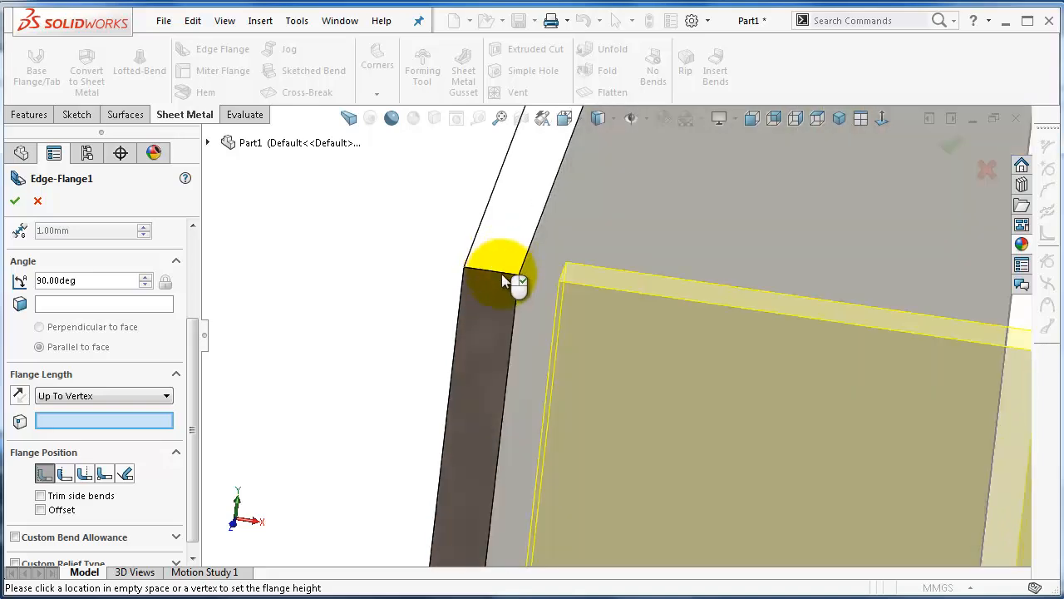
- Use the side wall's top corner as the flange height limit and accept the feature
click(528, 279)
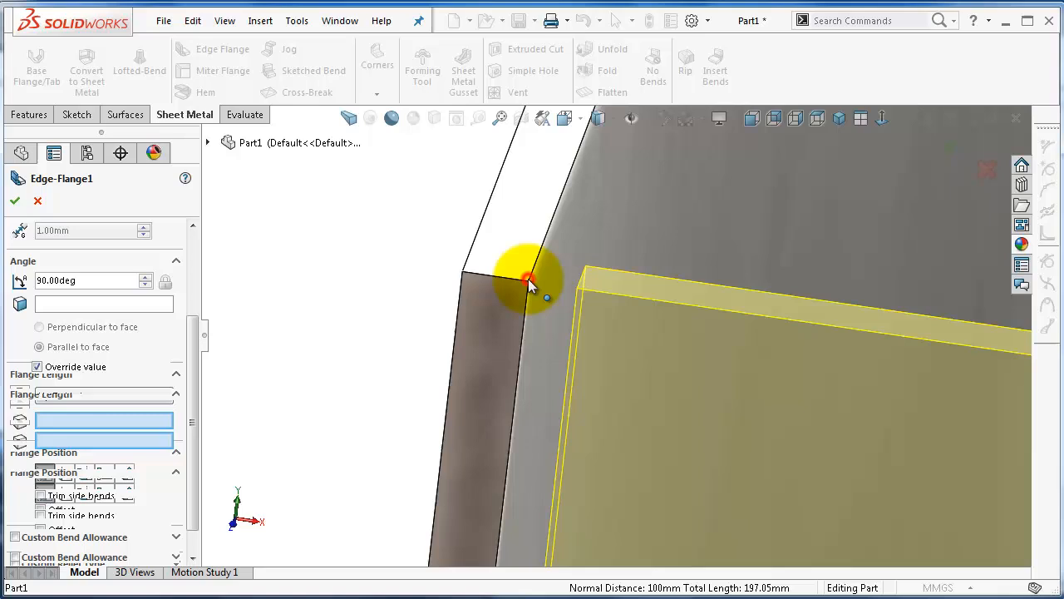
click(529, 283)
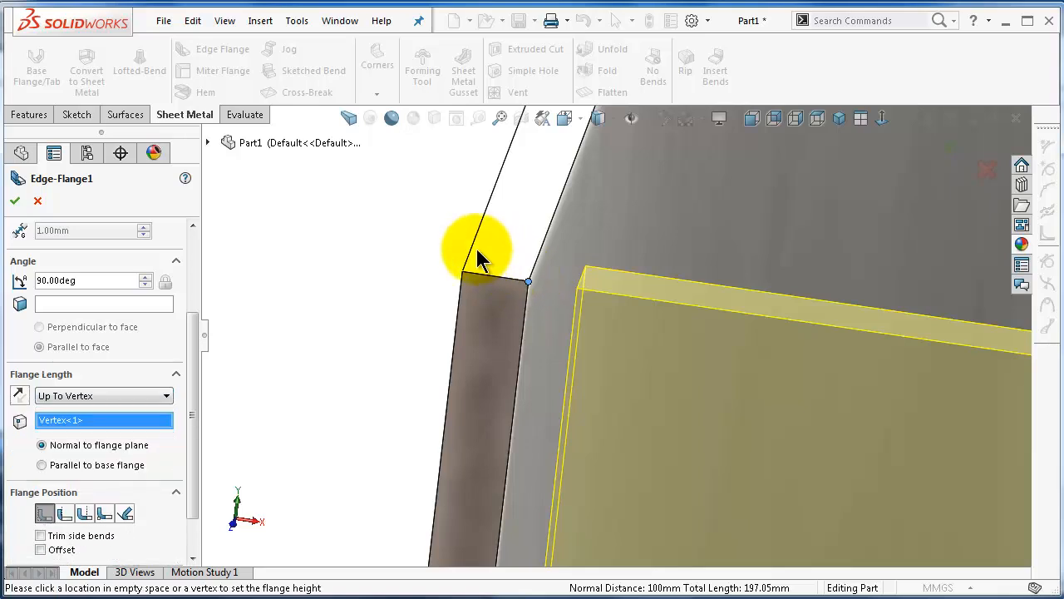
click(13, 200)
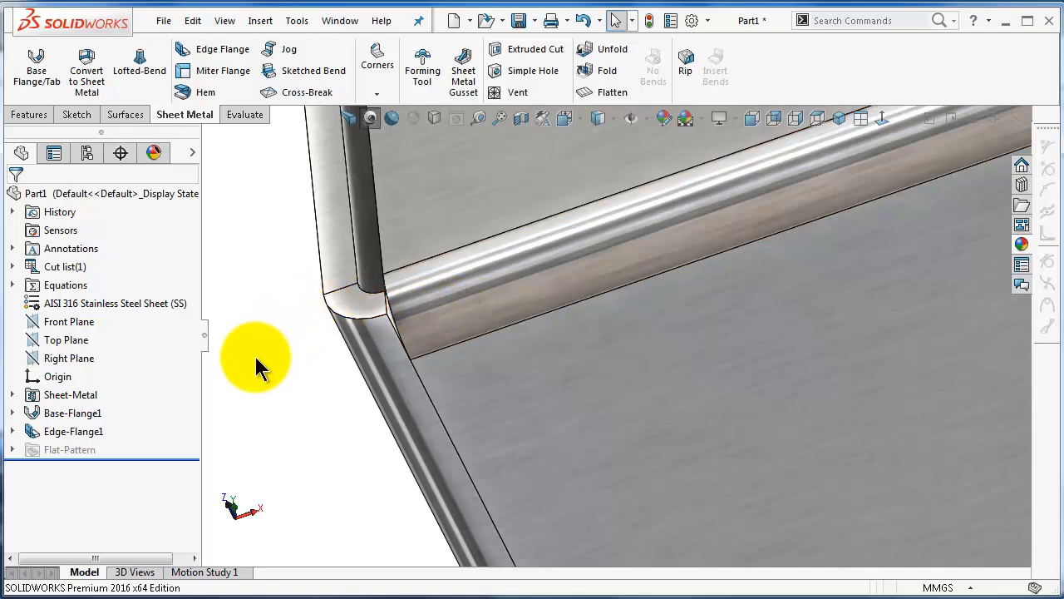
- Reopen Edge-Flange1 and set its flange length end condition from the dropdown
click(74, 430)
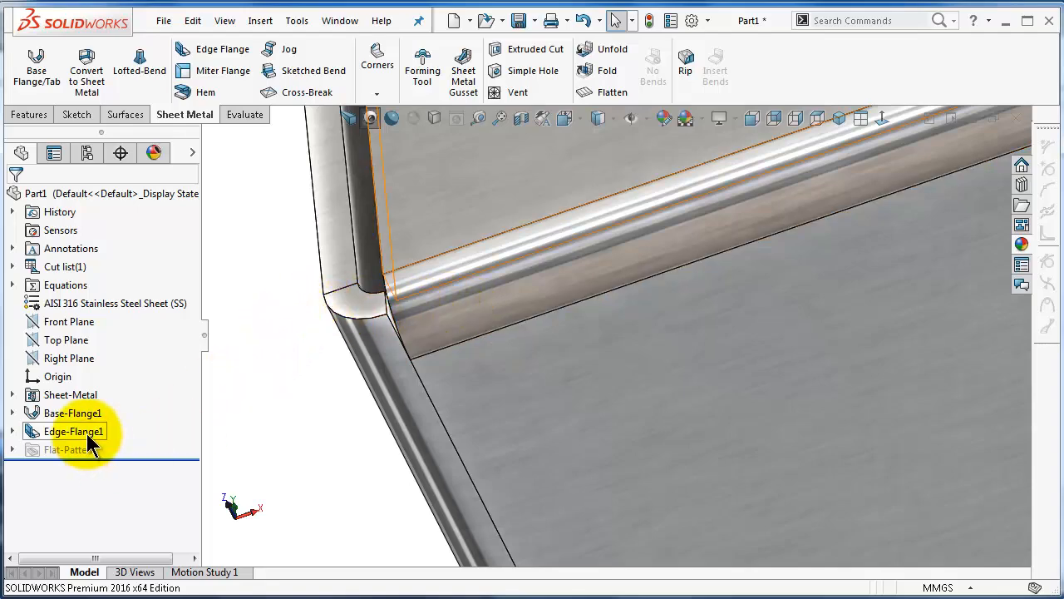
double_click(70, 431)
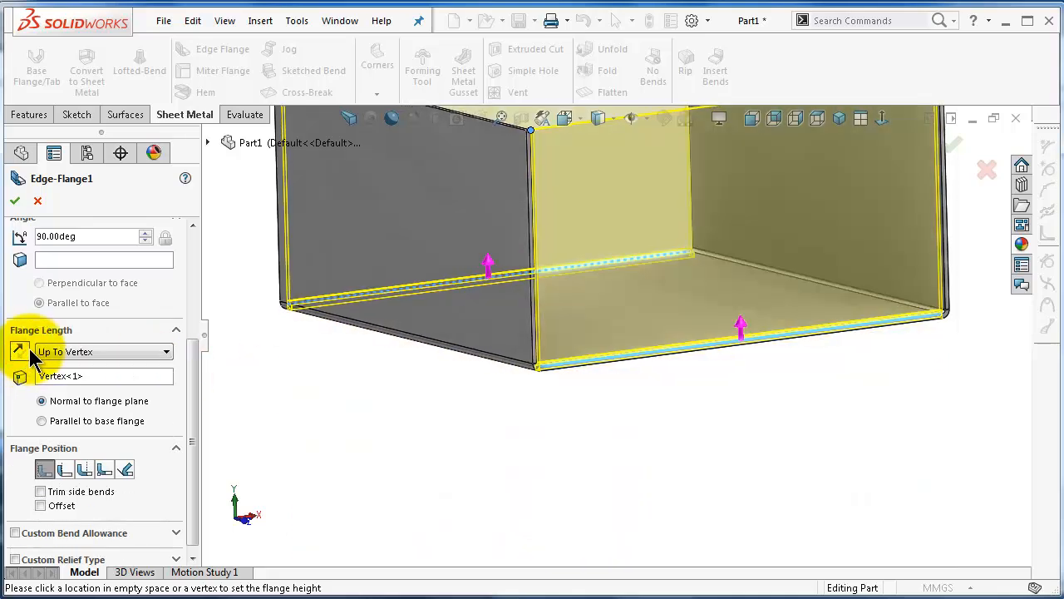
click(100, 351)
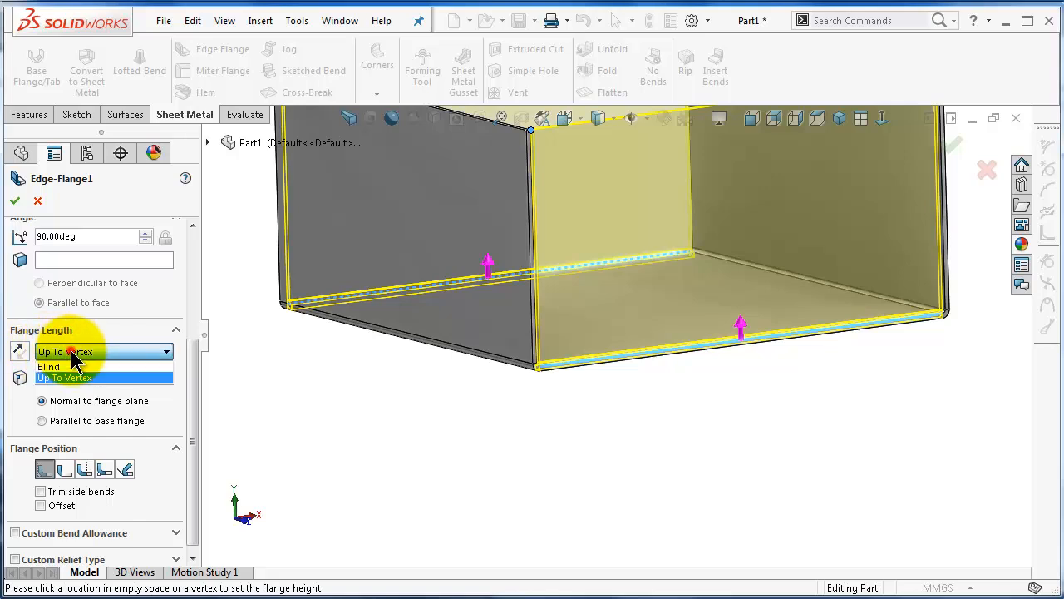
click(50, 368)
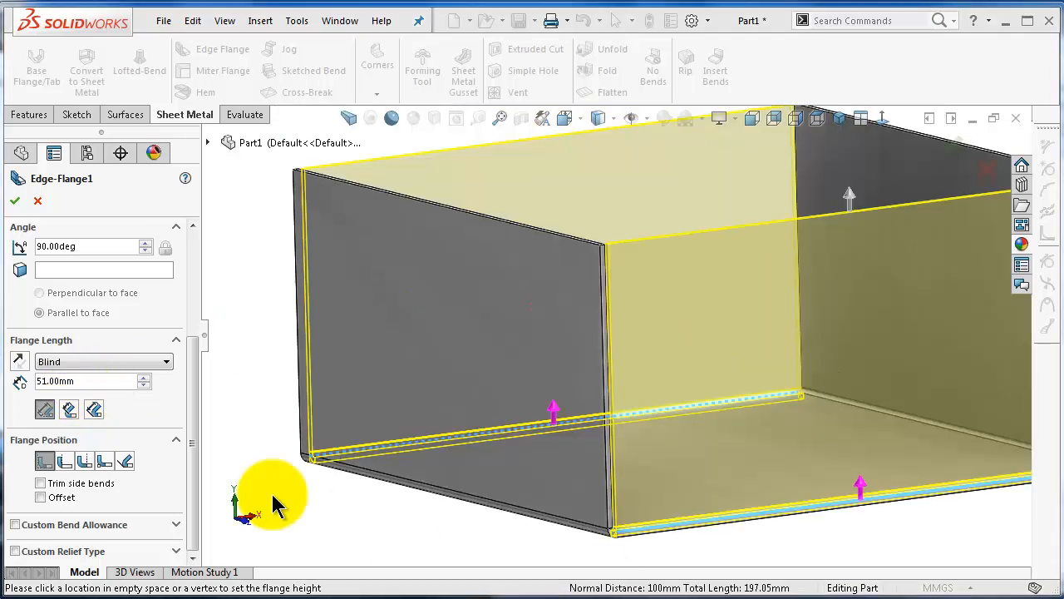
click(80, 381)
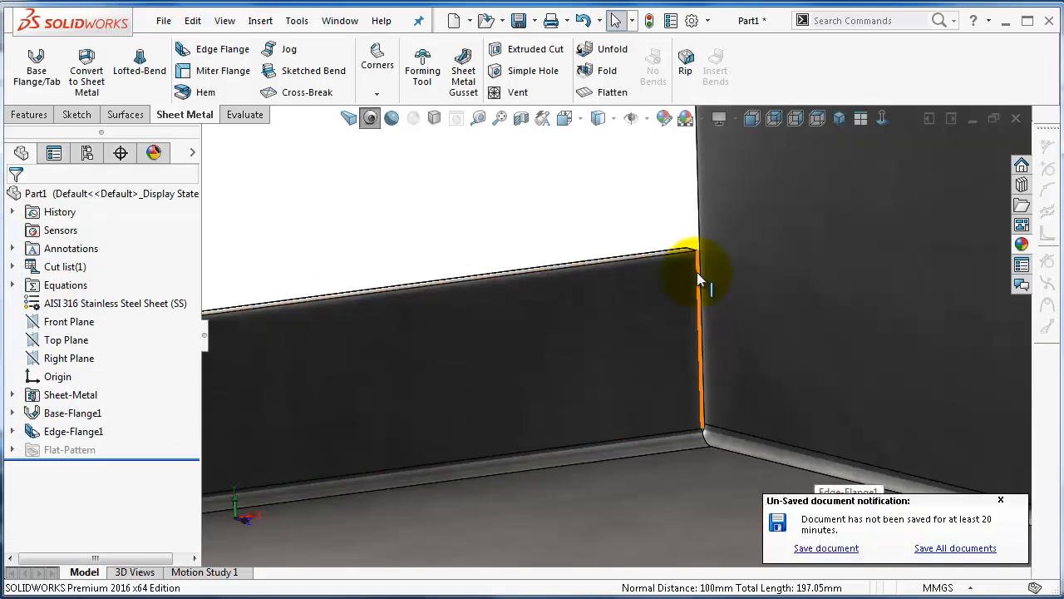
- Measure the distance between the wall's narrow top face and the base face (12.22 mm)
click(699, 266)
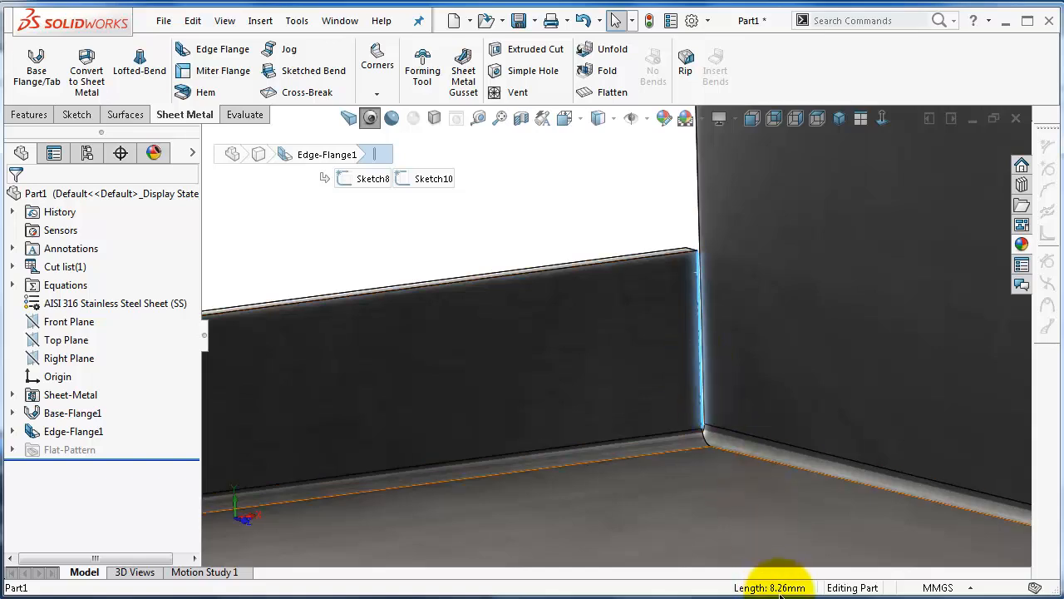
mouse_move(785, 556)
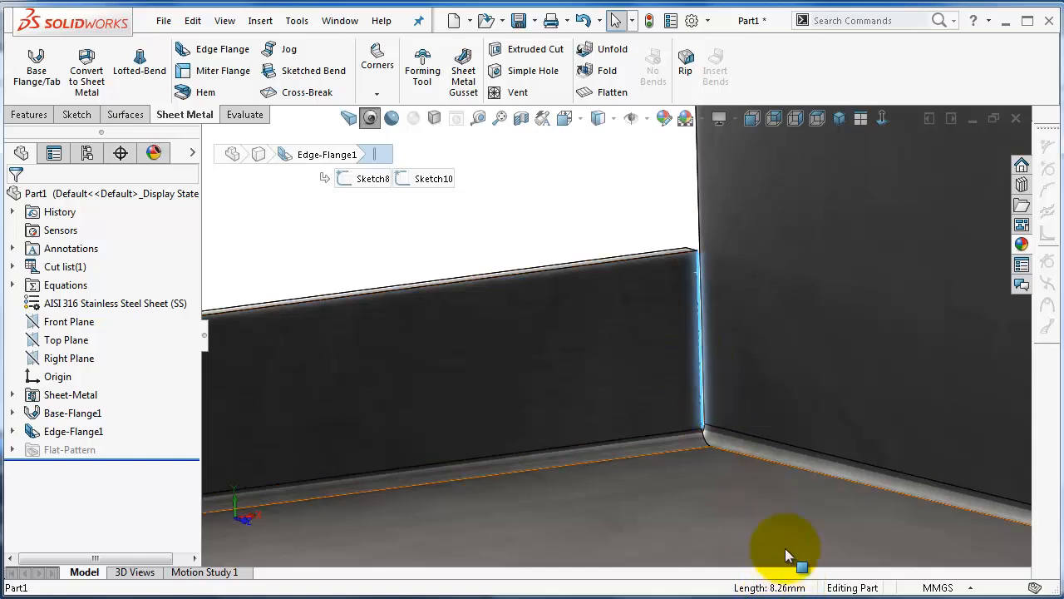
drag(786, 549, 575, 218)
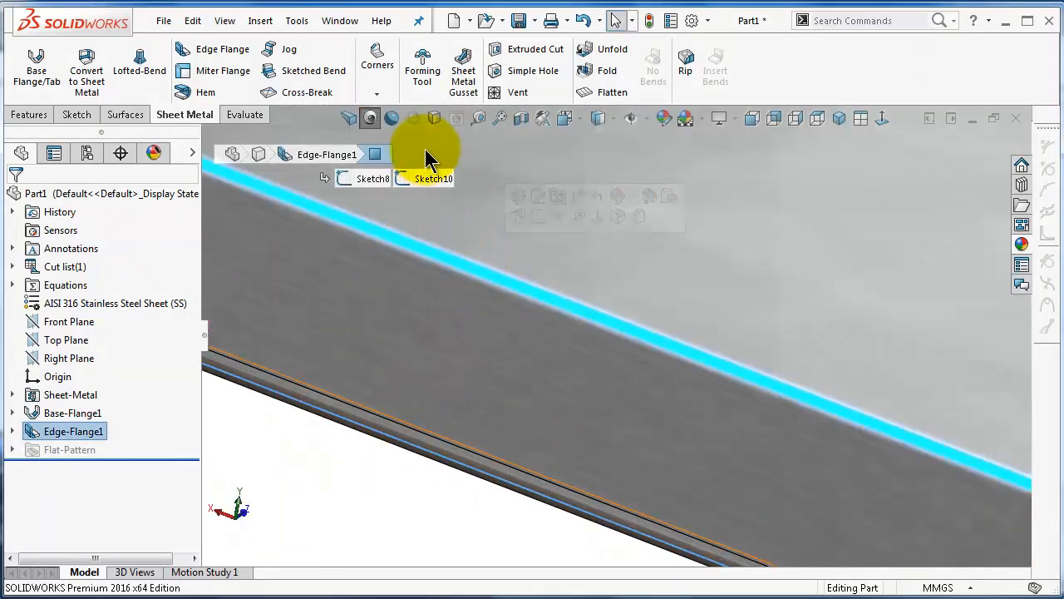
click(465, 286)
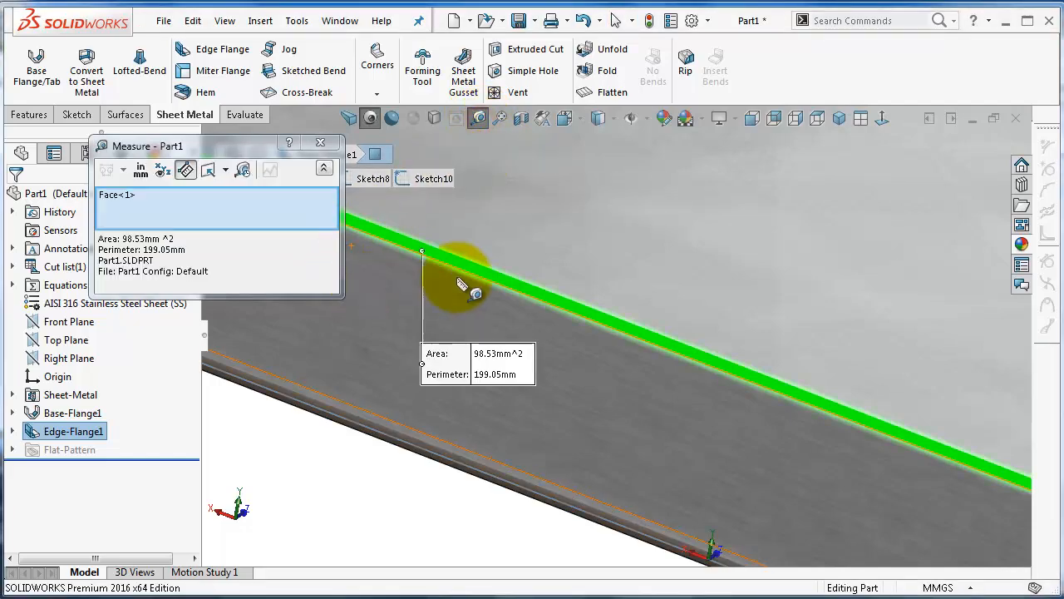
mouse_move(532, 297)
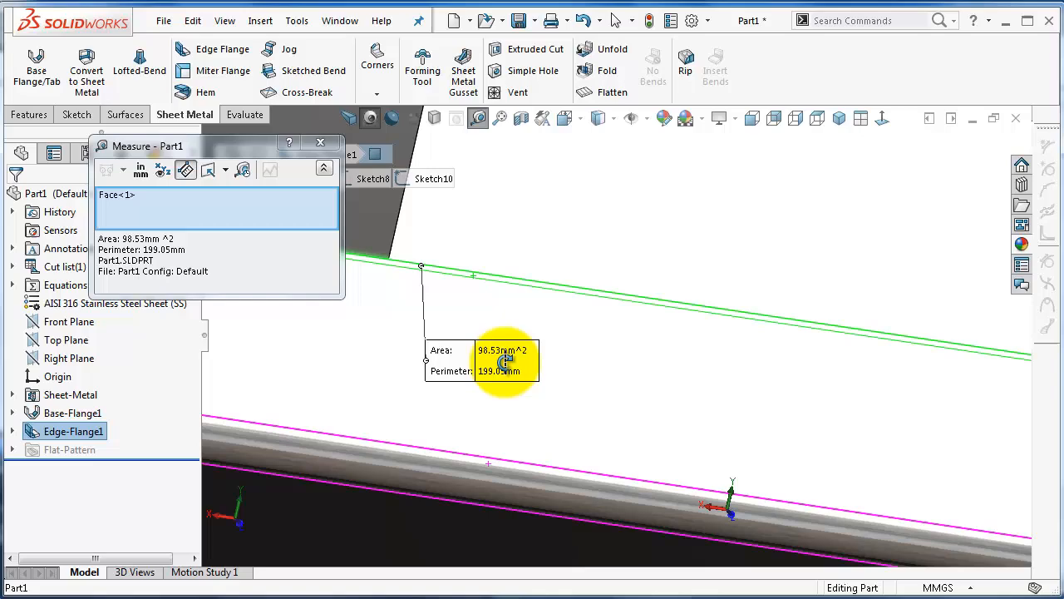
click(452, 469)
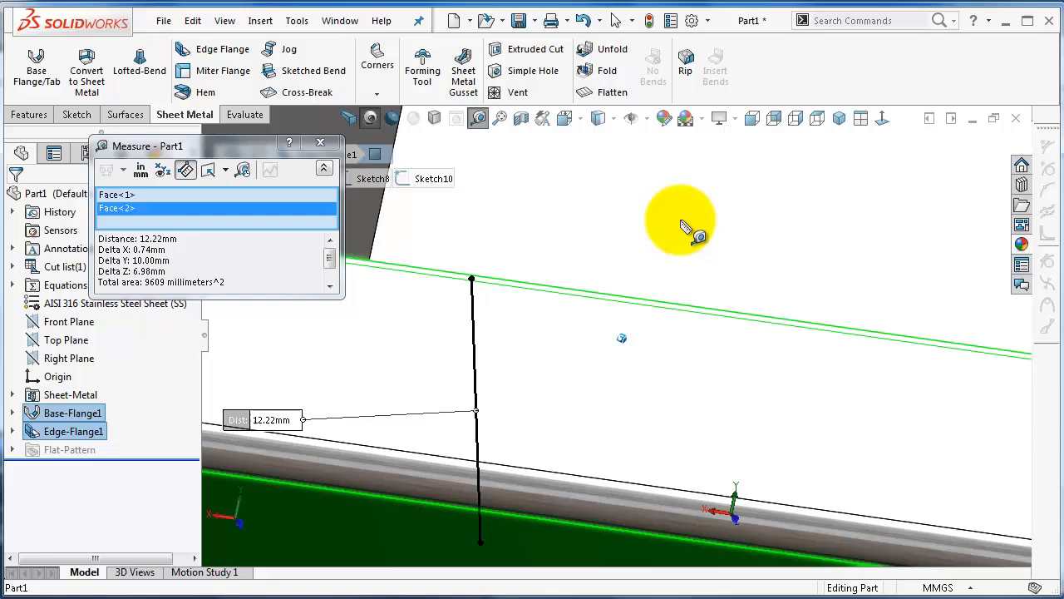
drag(682, 233, 649, 266)
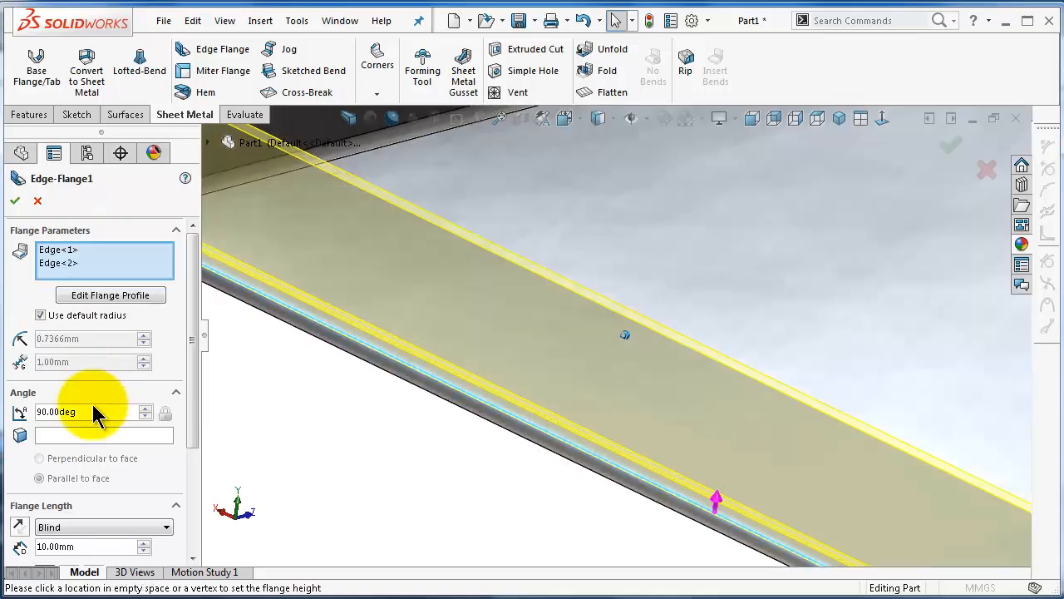
- Zoom the view to look along the flanged box wall after closing the edit
scroll(down, 3)
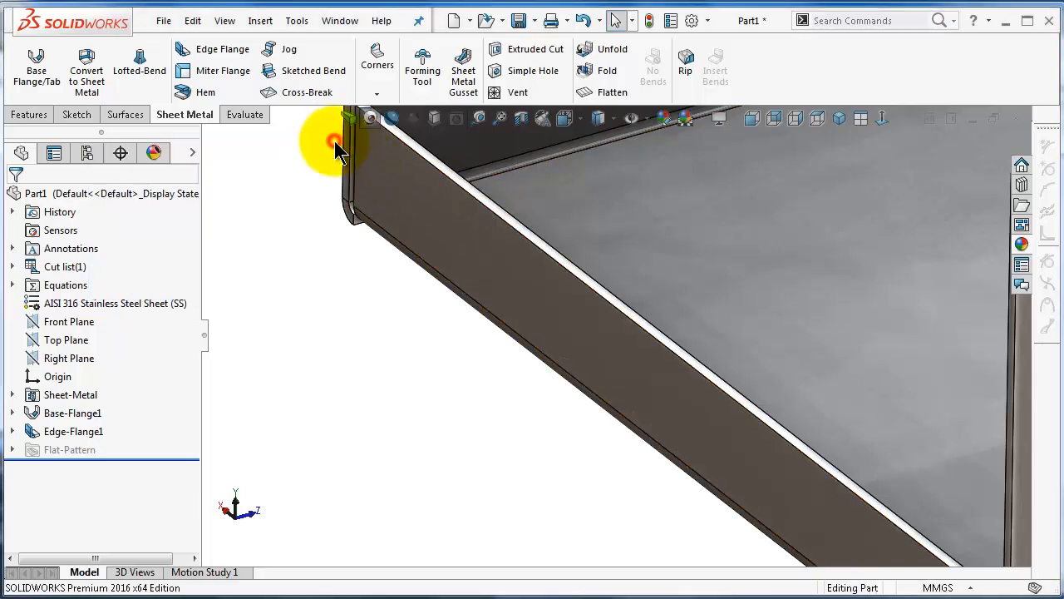
- Measure the flange top face to base face distance twice with the Evaluate Measure tool (12.88 mm)
click(240, 113)
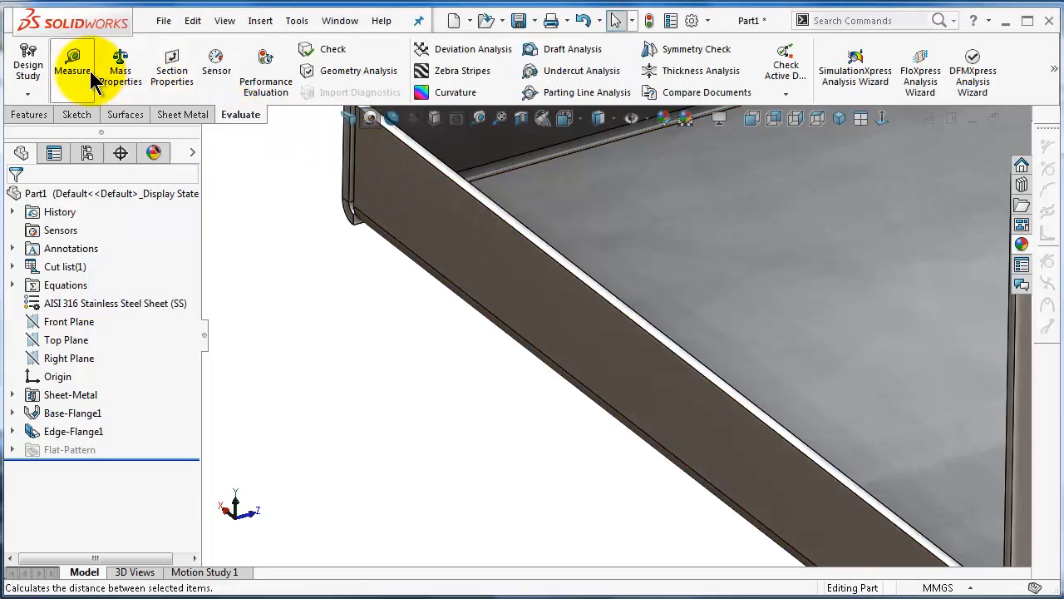
click(74, 67)
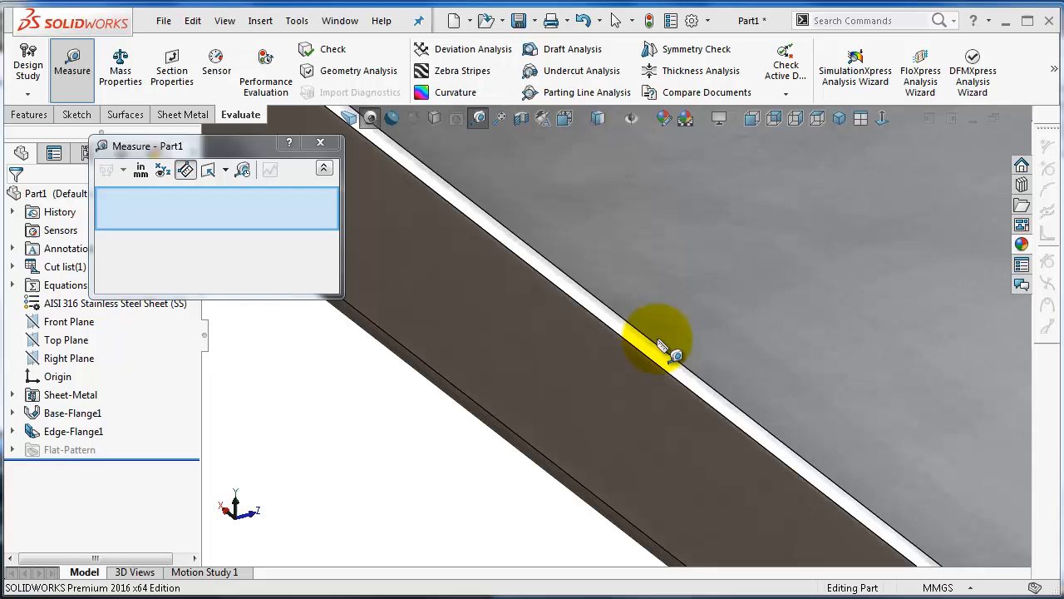
click(673, 349)
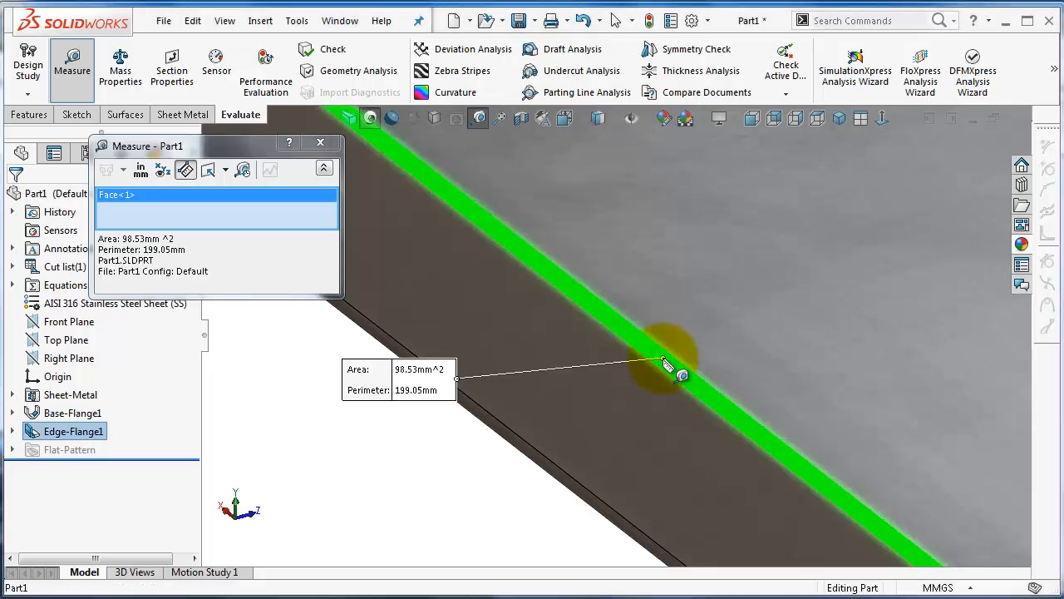
mouse_move(752, 344)
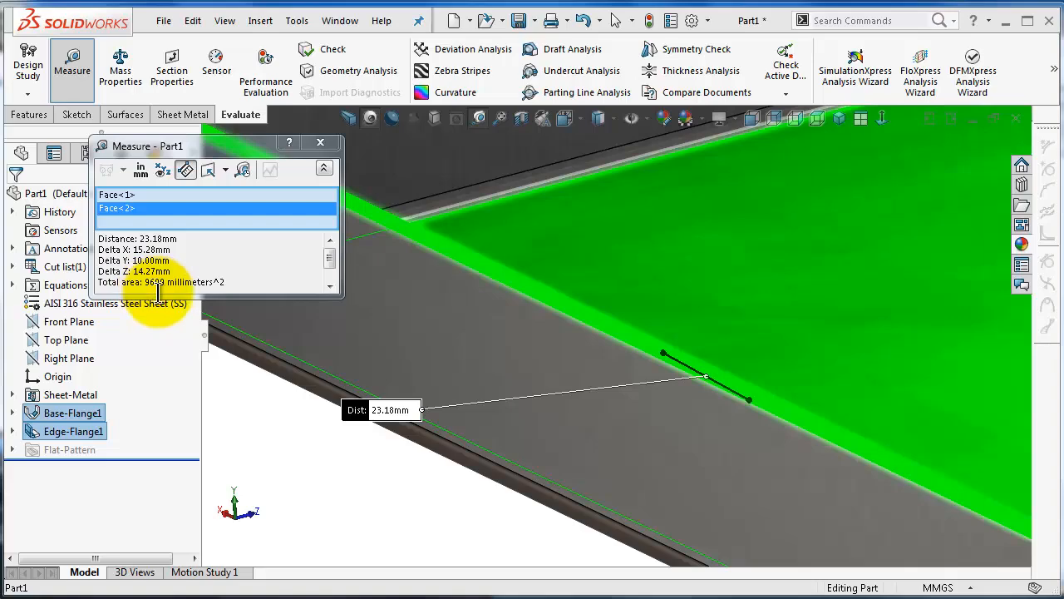
click(319, 143)
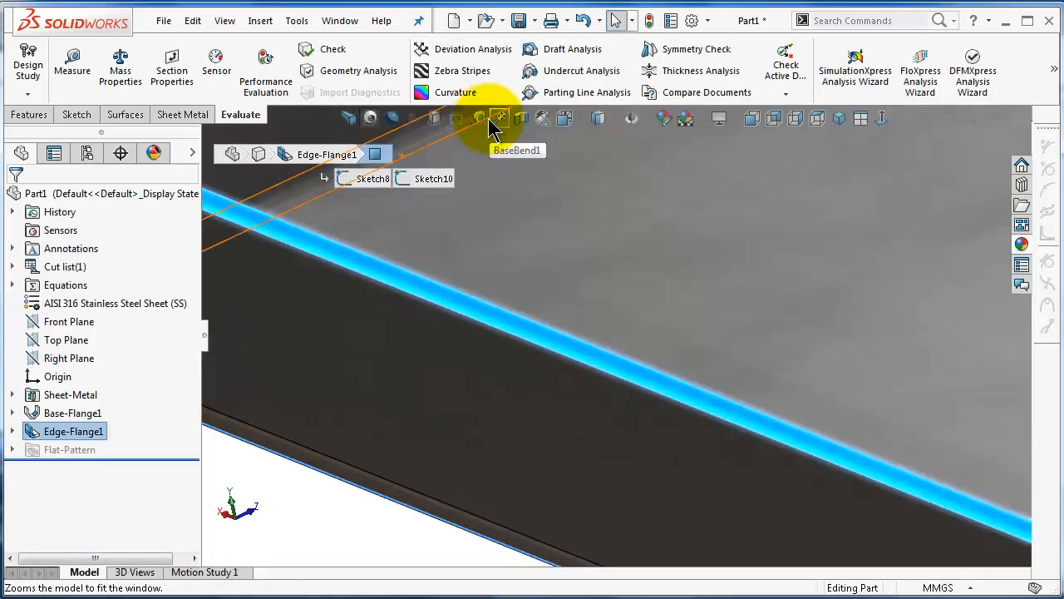
click(72, 66)
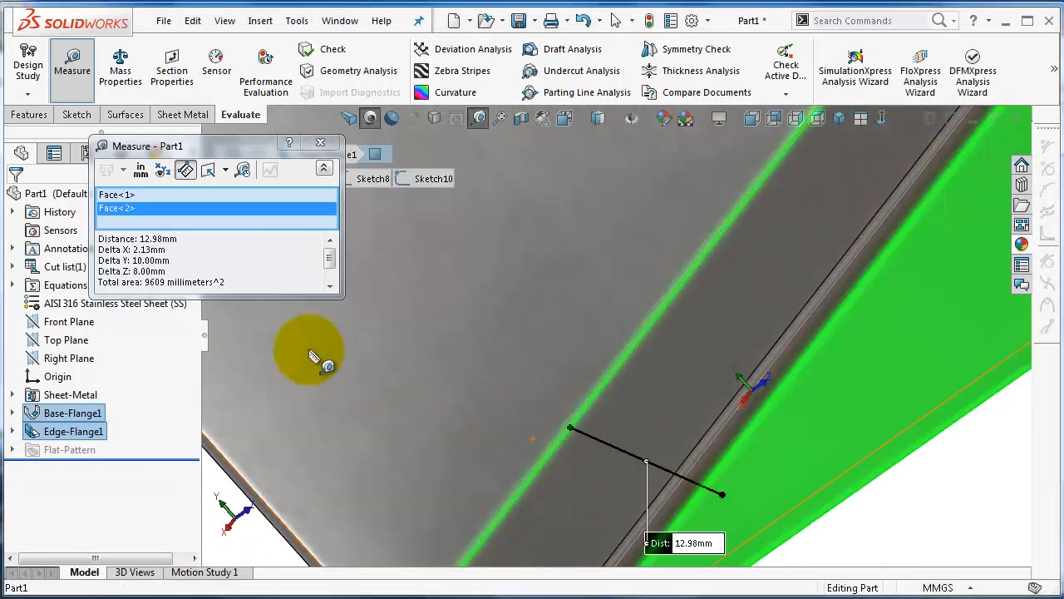
mouse_move(242, 515)
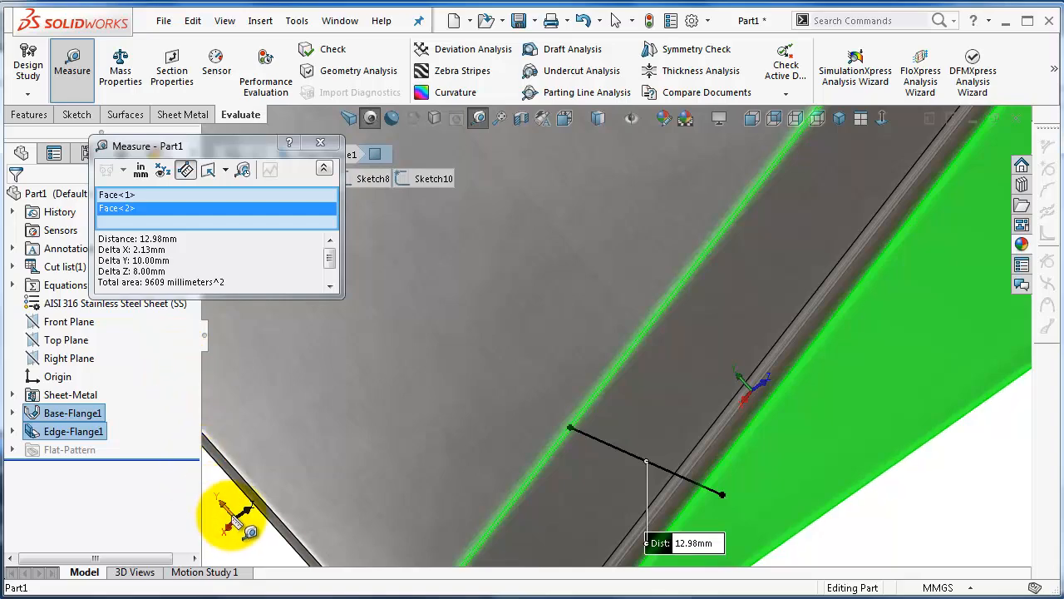
click(320, 143)
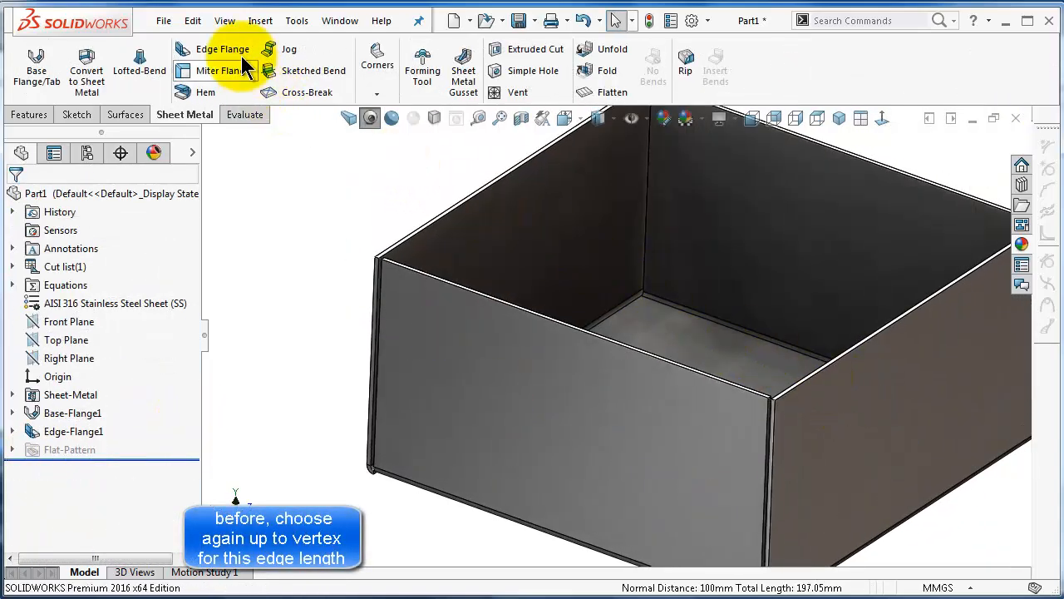
- Start a second edge flange on the wall's top edges with length set to Up To Edge And Merge
click(223, 50)
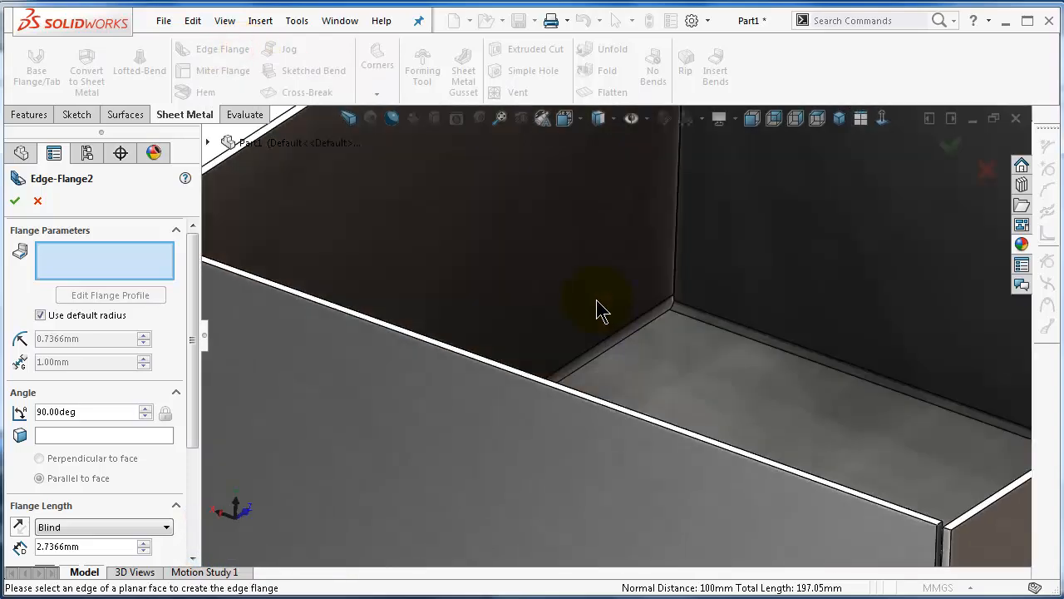
click(652, 308)
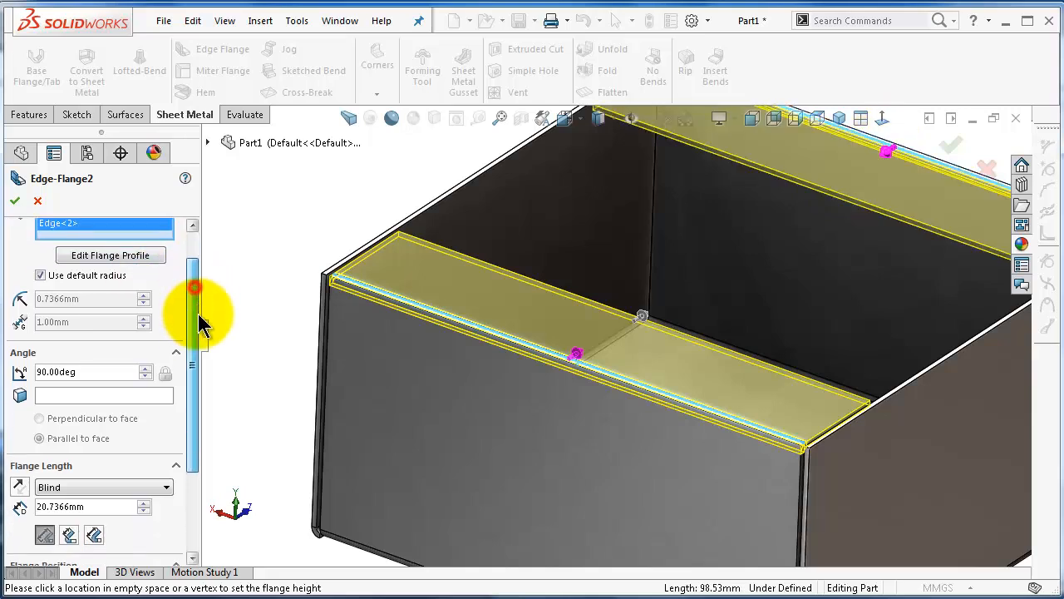
scroll(down, 3)
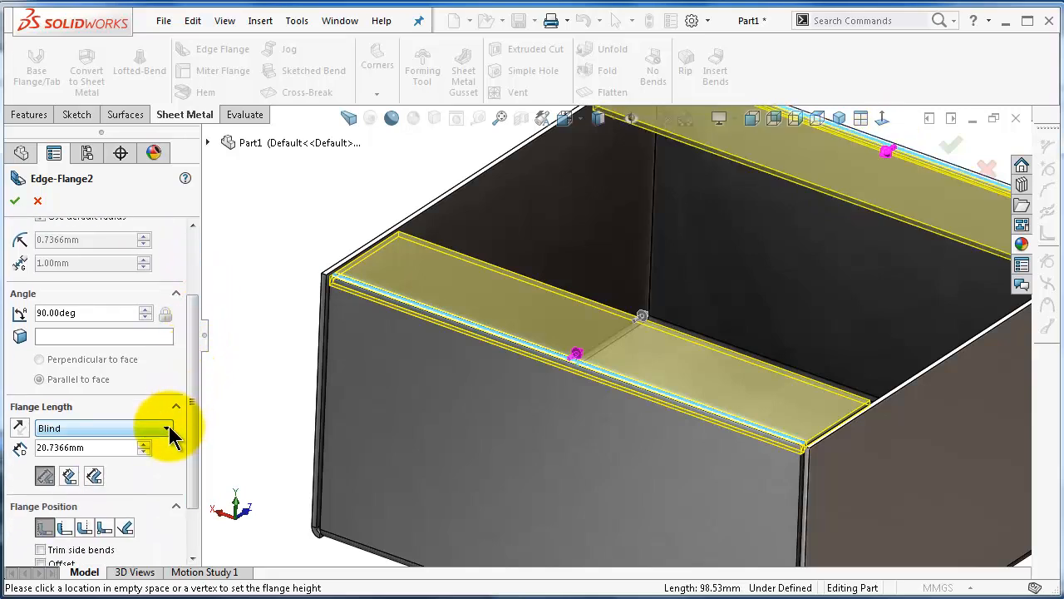
scroll(up, 3)
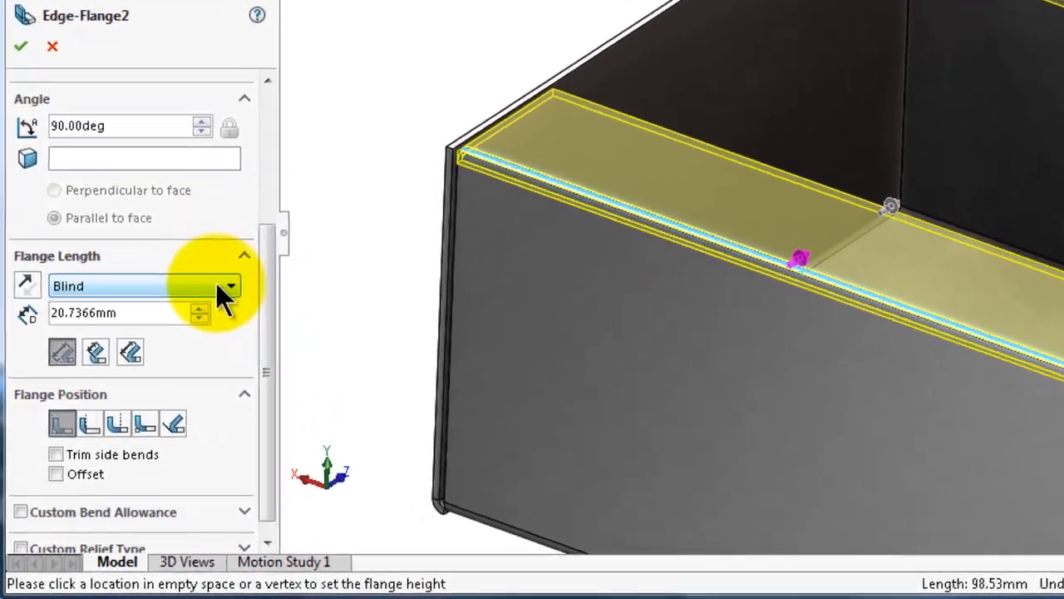
click(229, 287)
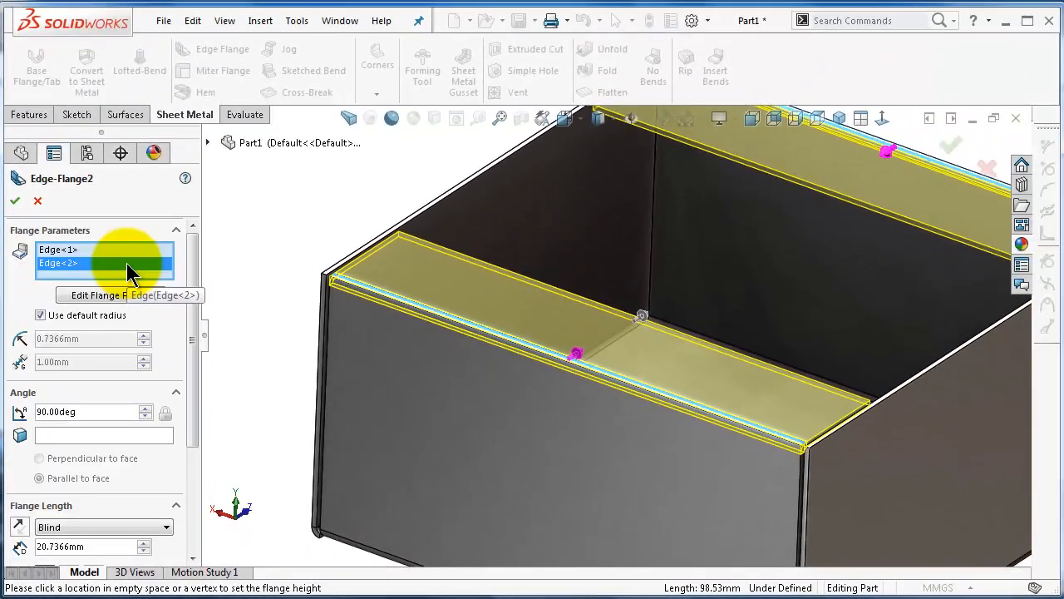
right_click(107, 263)
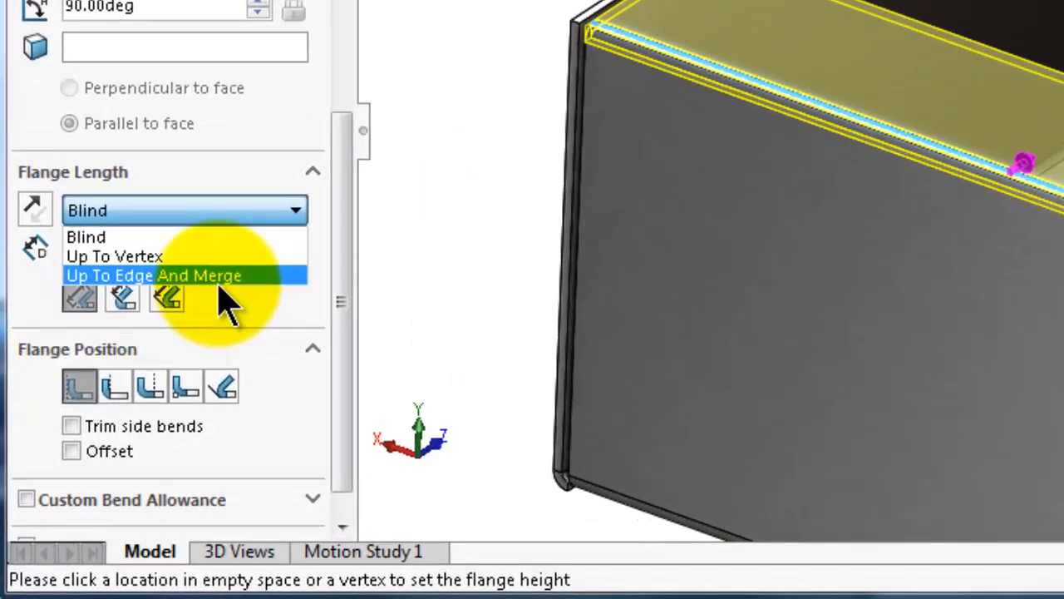
mouse_move(229, 303)
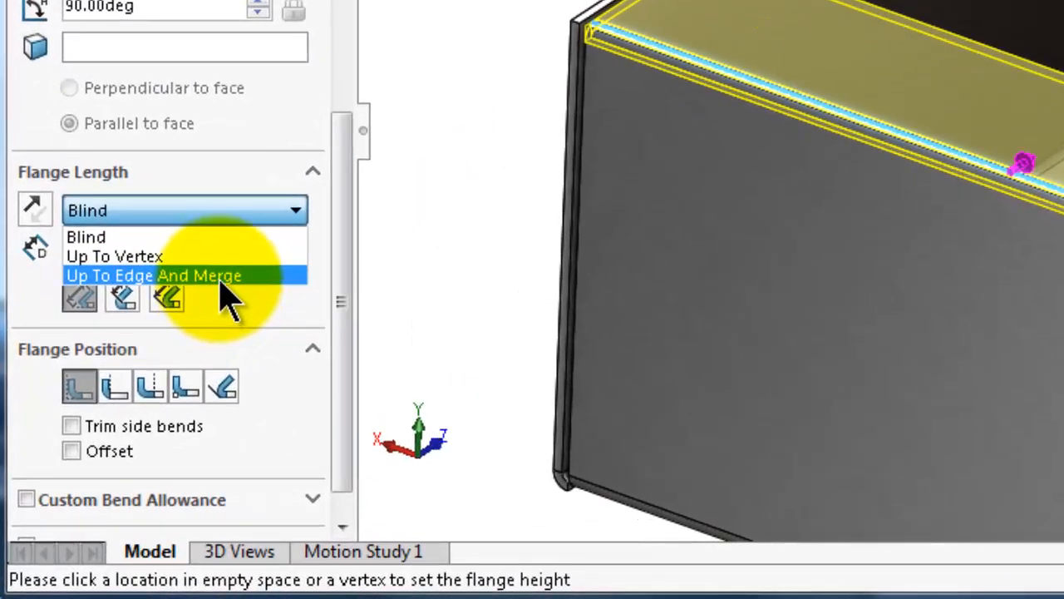
click(153, 276)
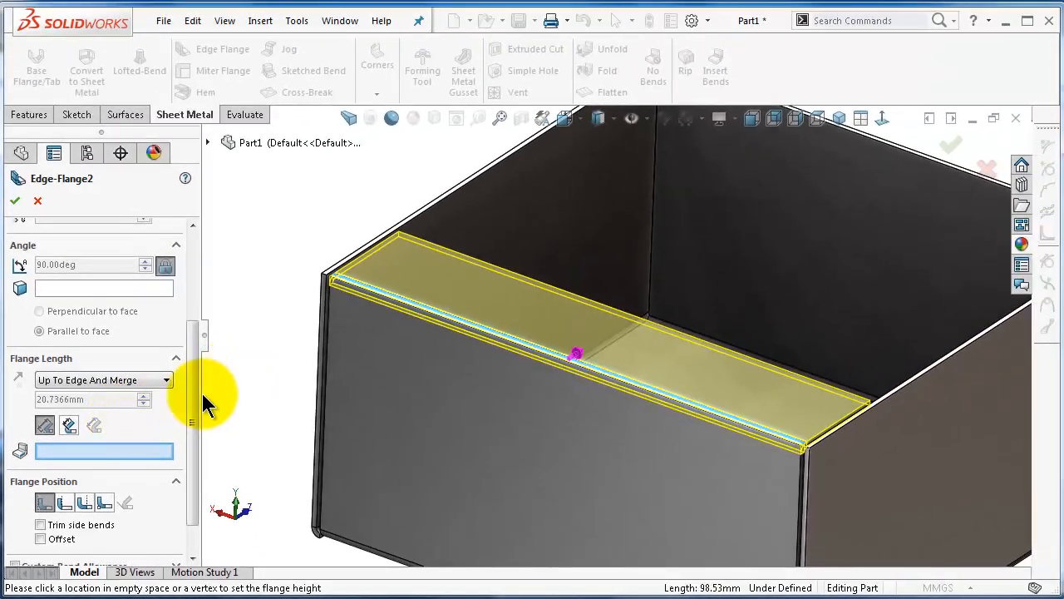
mouse_move(58, 462)
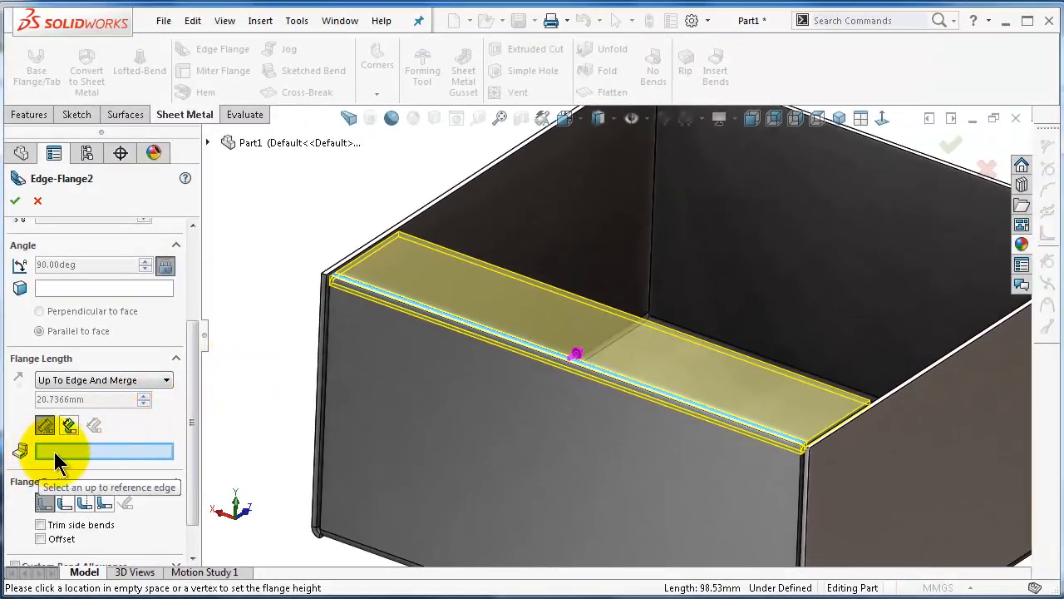
mouse_move(123, 459)
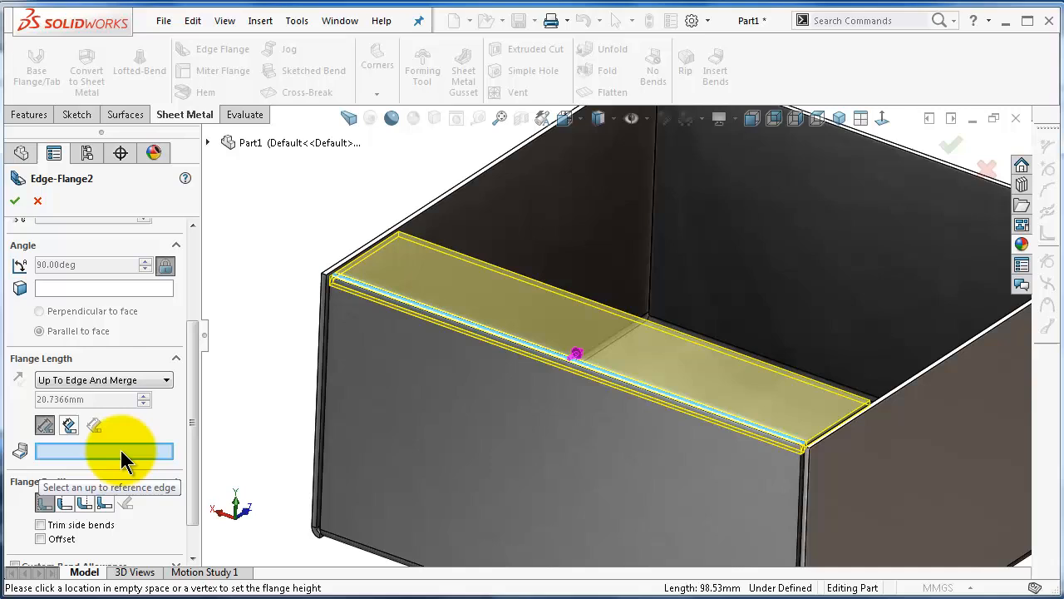
mouse_move(902, 153)
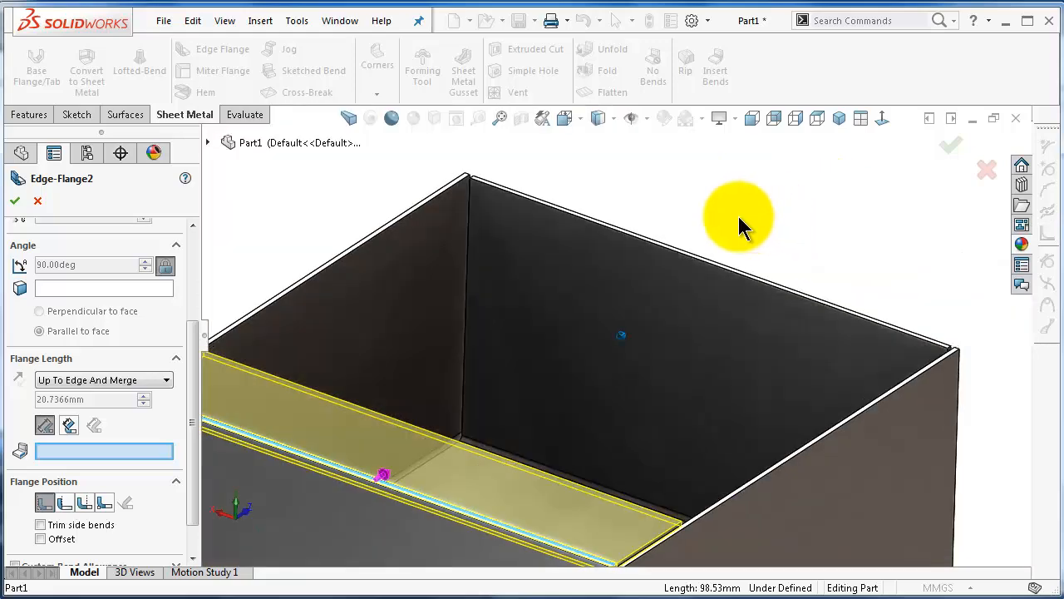
- Rotate to look into the box and cancel the Edge-Flange2 edit
drag(739, 218, 325, 484)
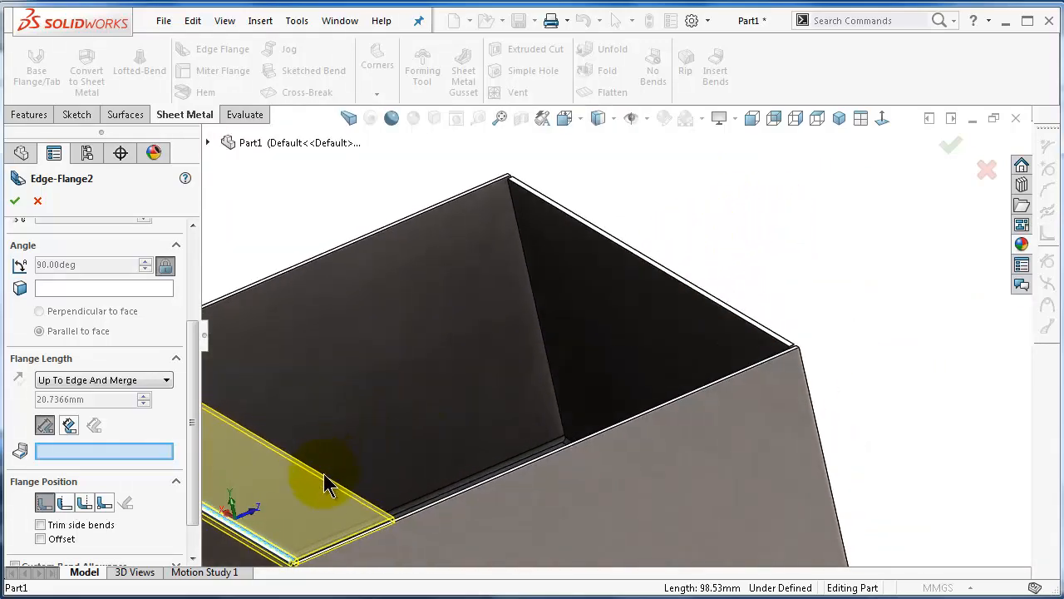
mouse_move(768, 303)
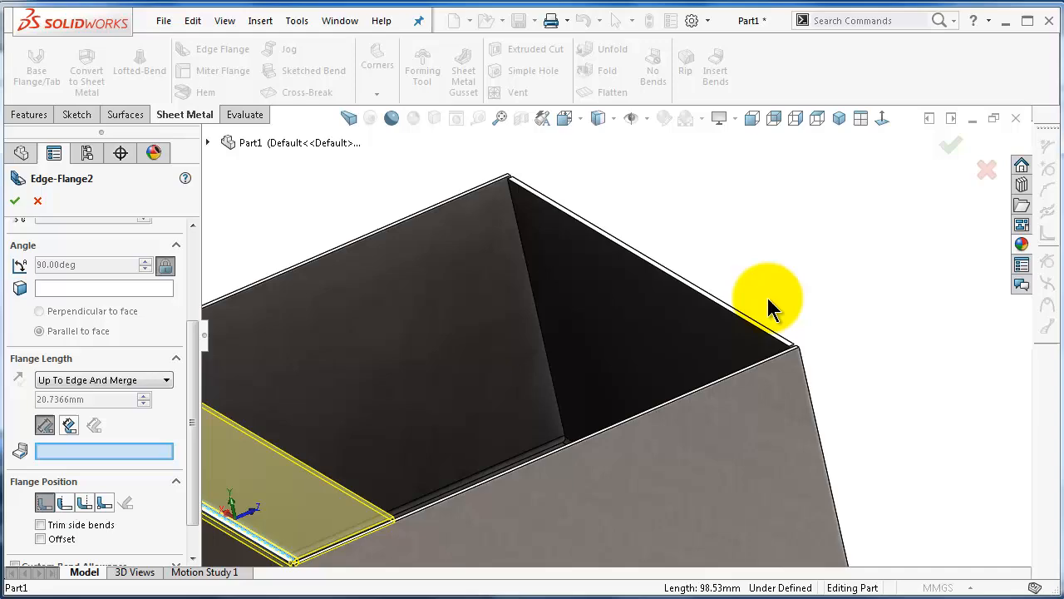
click(951, 143)
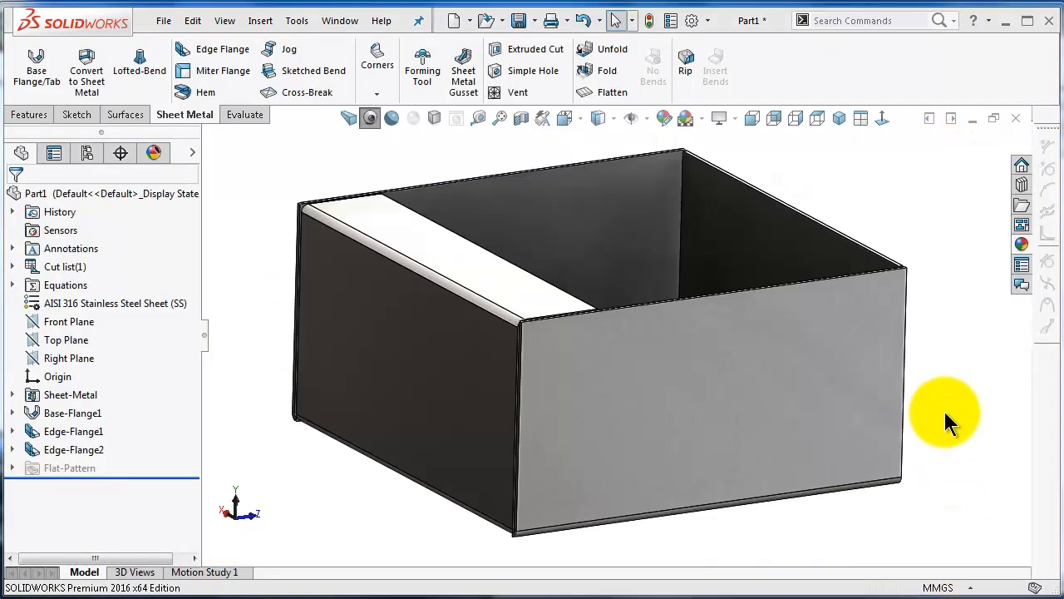
- Start a new sketch on the front wall of the box
click(662, 392)
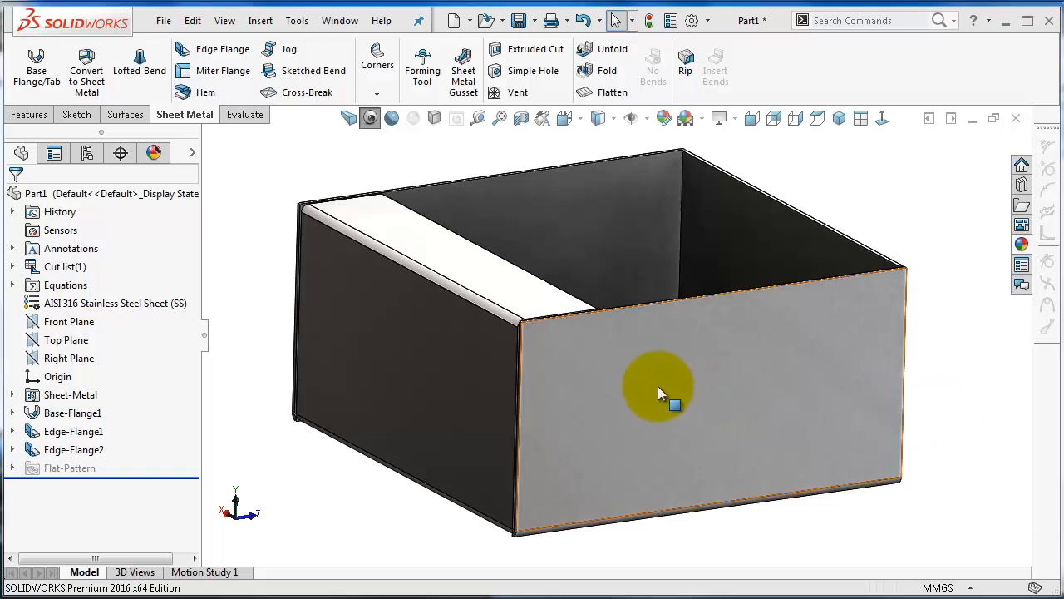
click(665, 396)
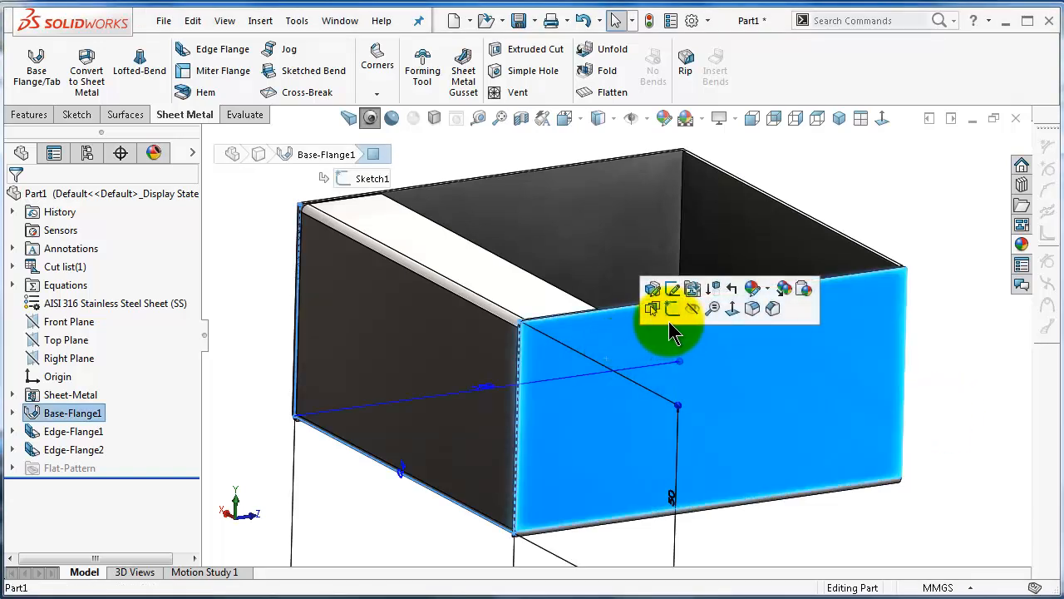
mouse_move(682, 344)
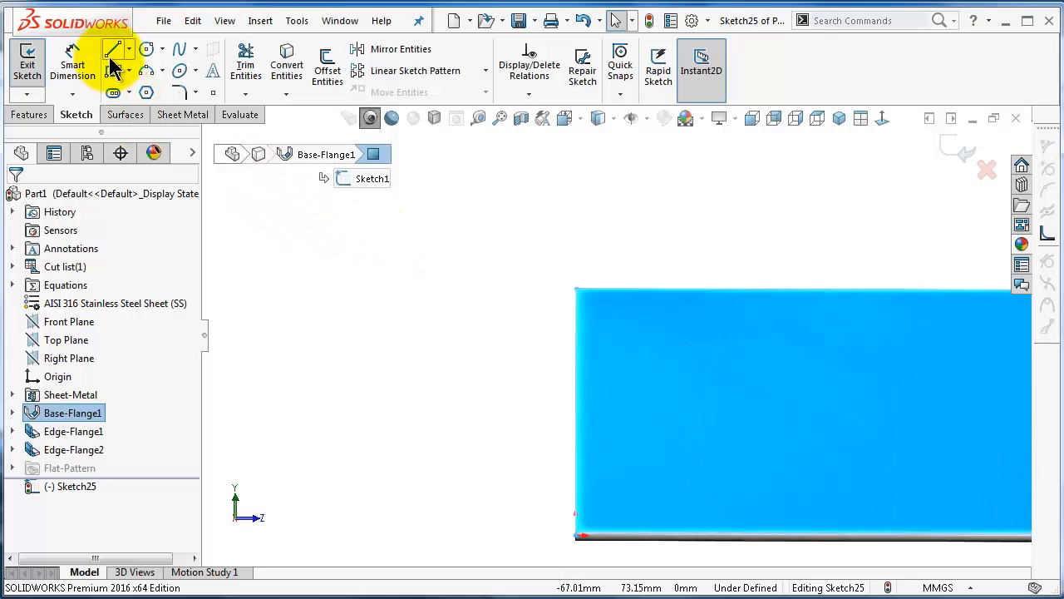
- Sketch the line profile beside the box edge and dimension a 1 mm gap
click(113, 49)
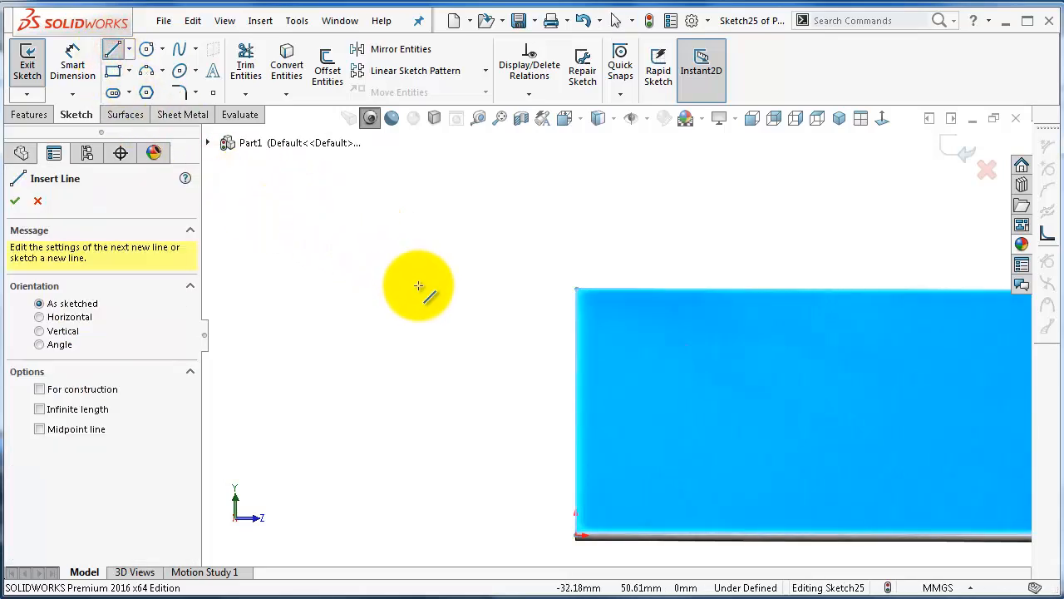
mouse_move(452, 290)
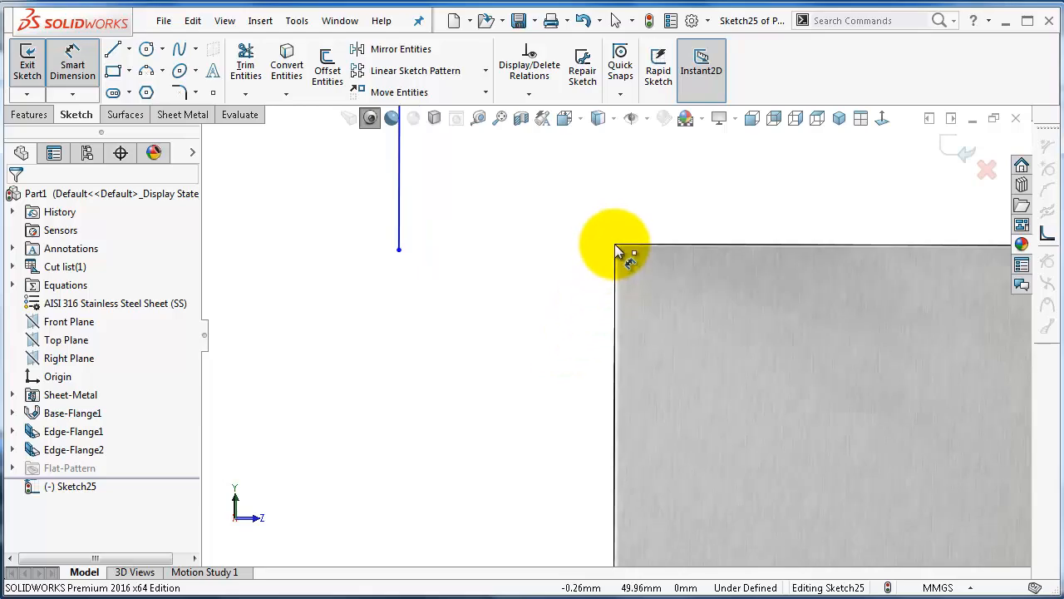
click(399, 250)
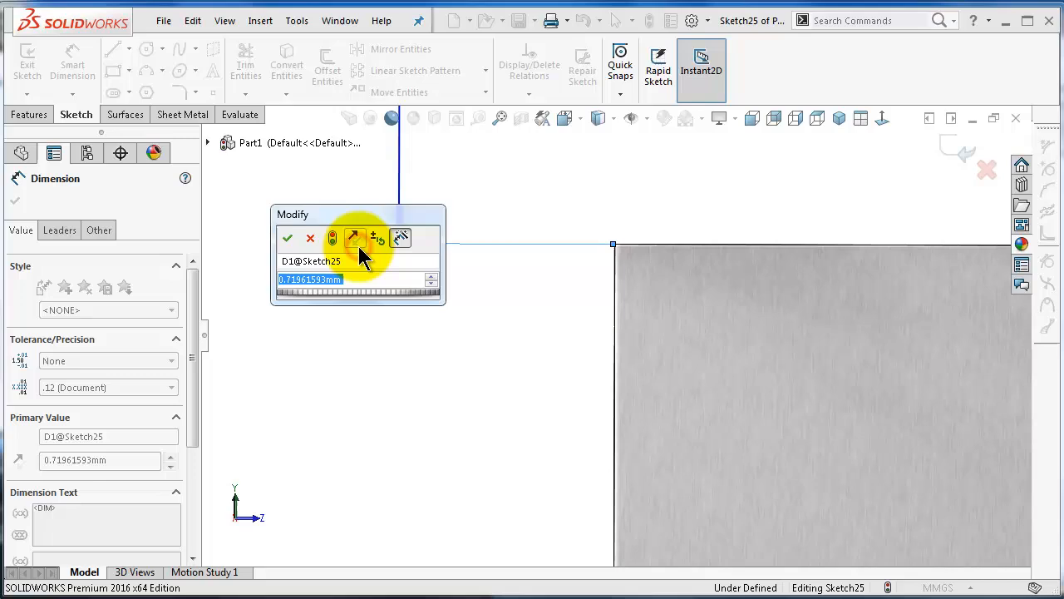
click(288, 239)
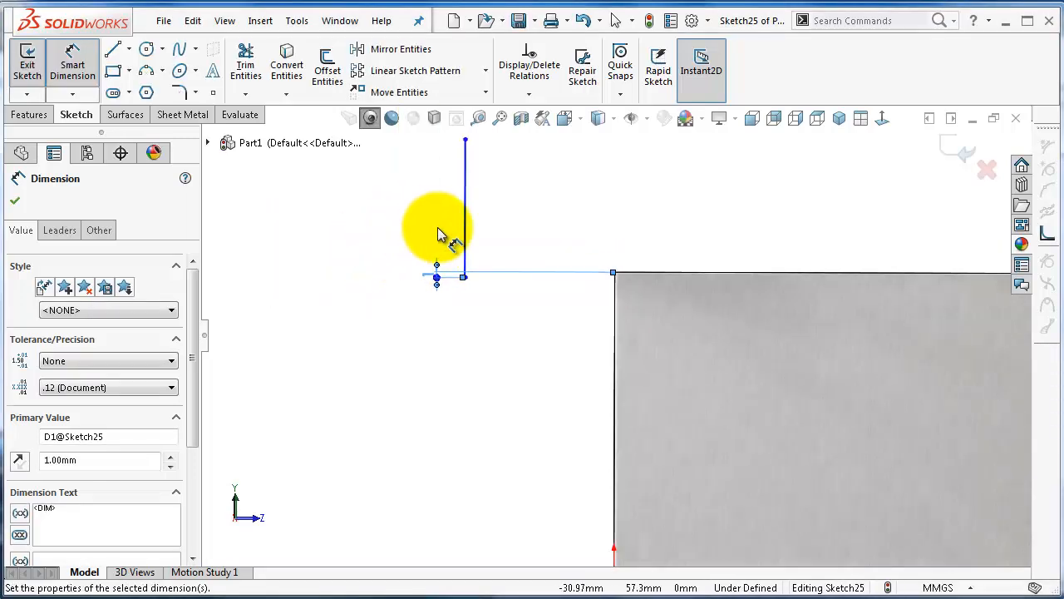
- Dimension the profile 20 mm tall and 20 mm across, fully defining it
click(440, 233)
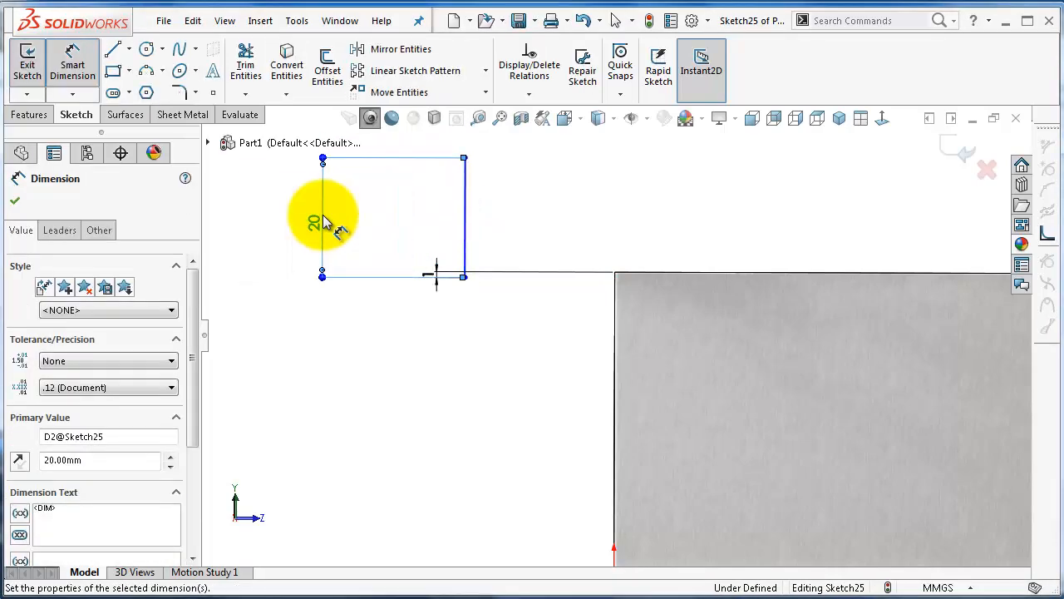
click(466, 280)
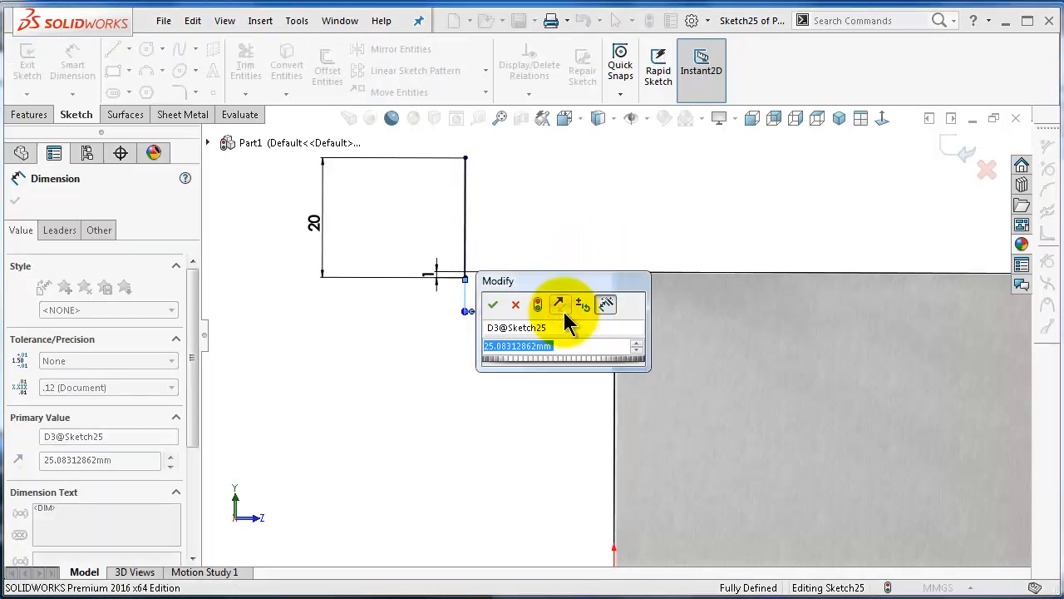
text(2)
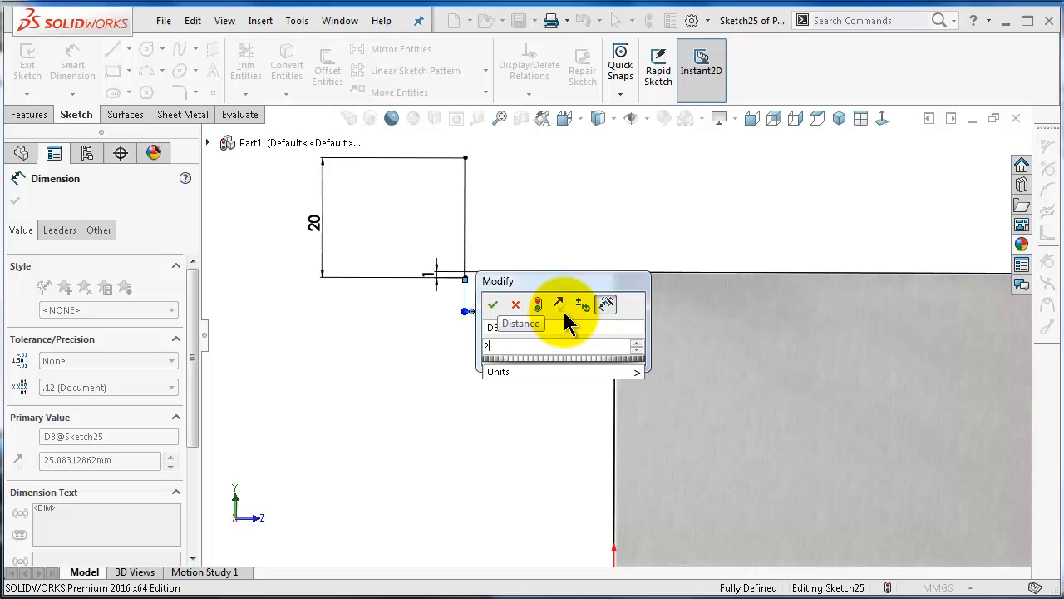
click(493, 302)
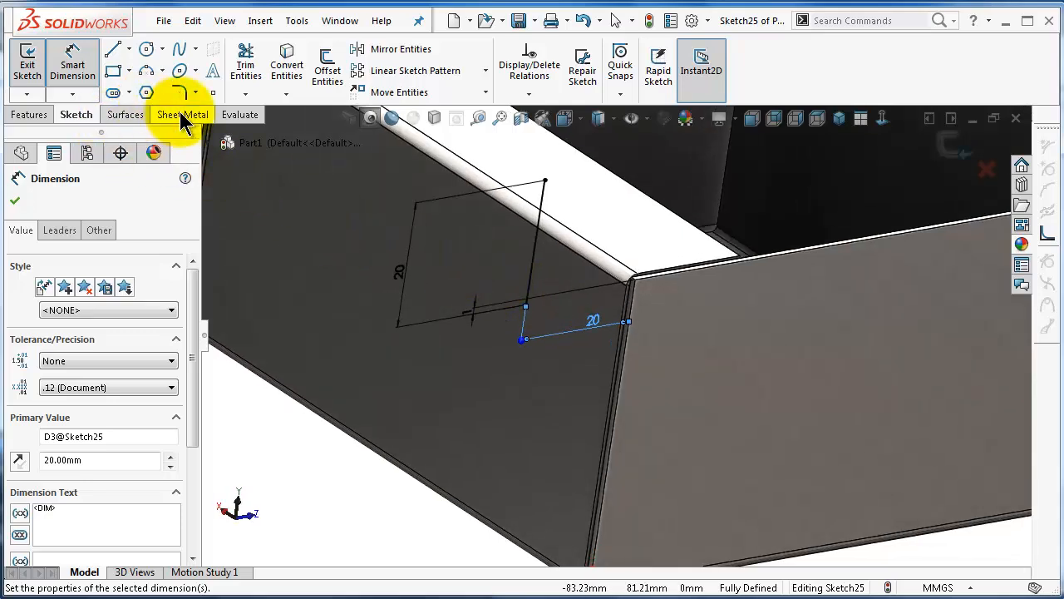
- Create Base-Flange2 from the sketch with Direction 1 Up To Surface on a box face
click(183, 113)
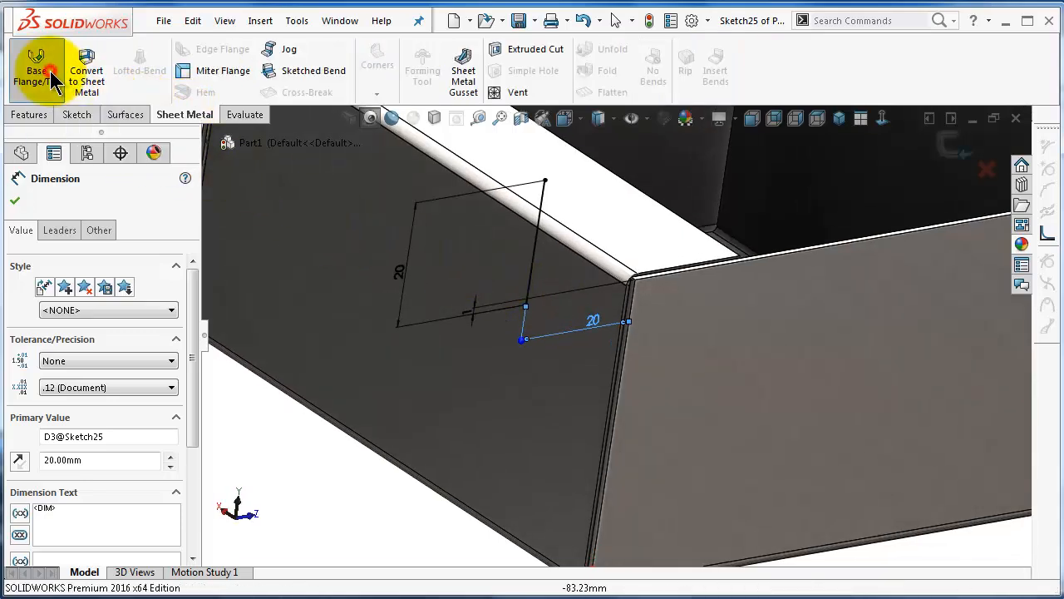
click(37, 67)
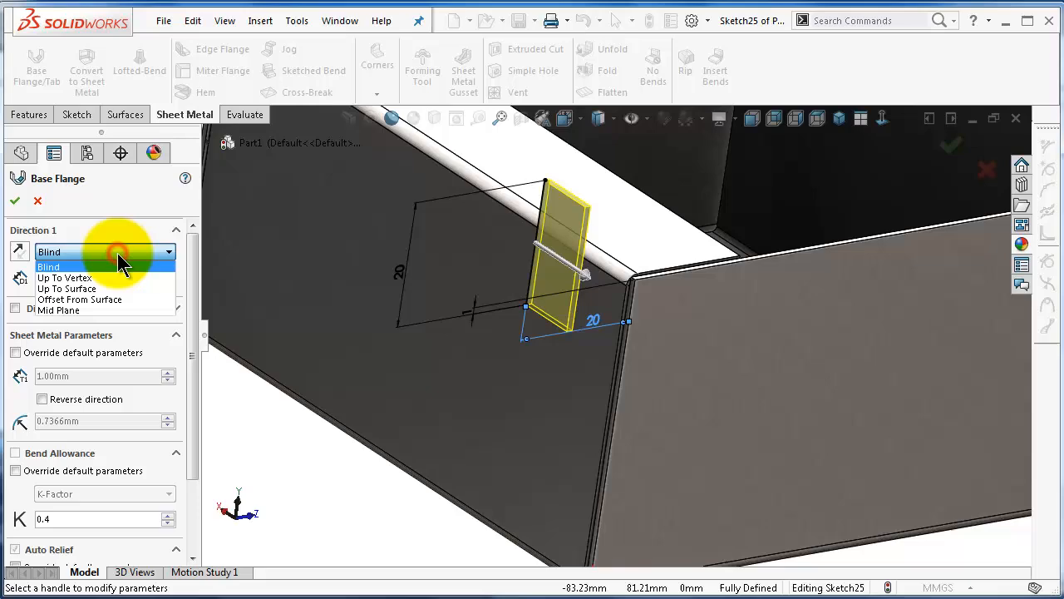
click(67, 290)
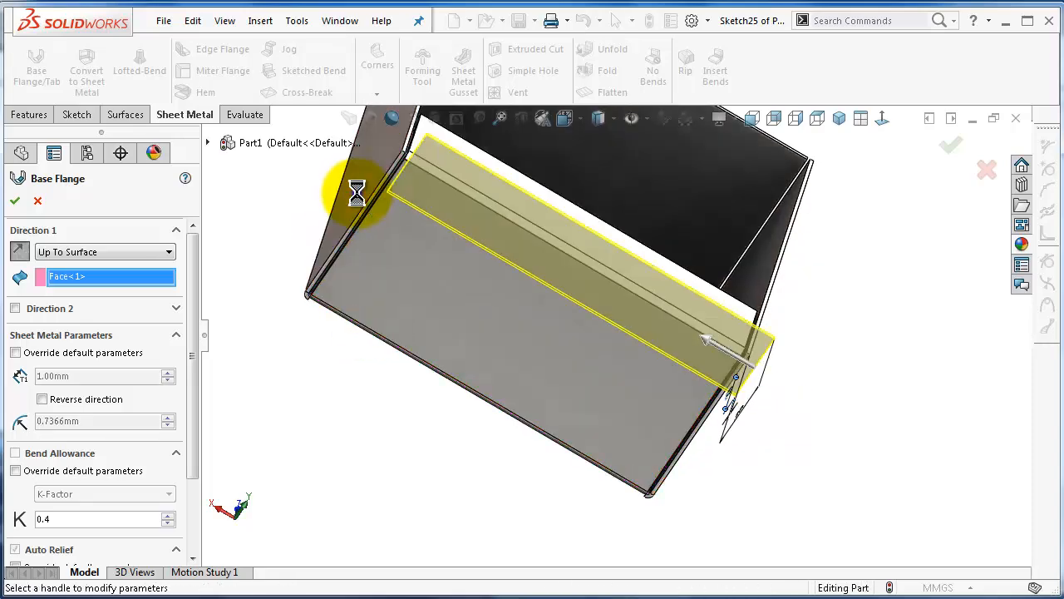
click(13, 200)
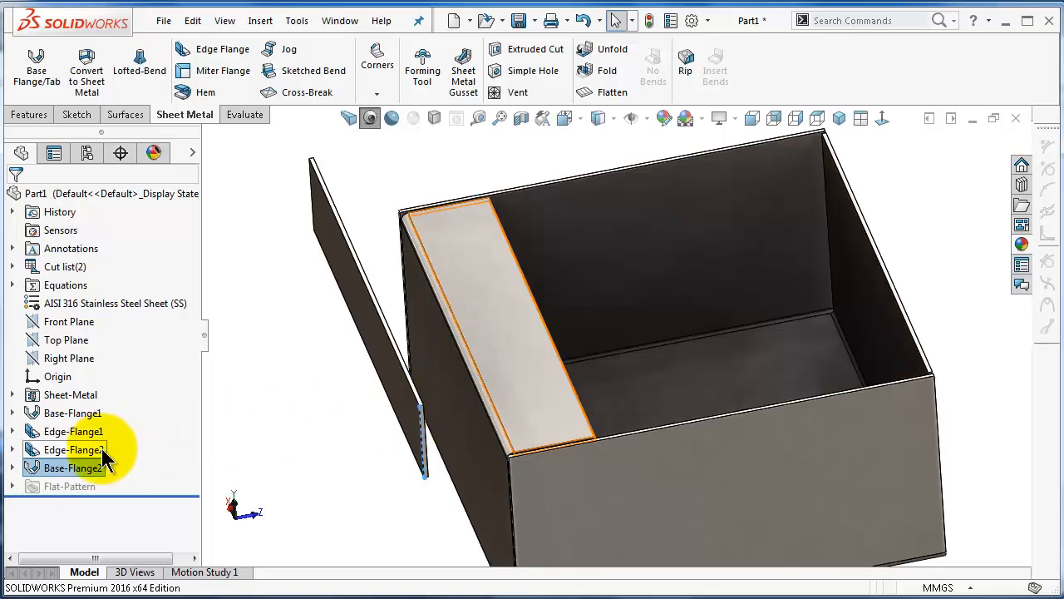
- Edit Edge-Flange2 and switch its flange length toward Up To Edge And Merge
click(74, 449)
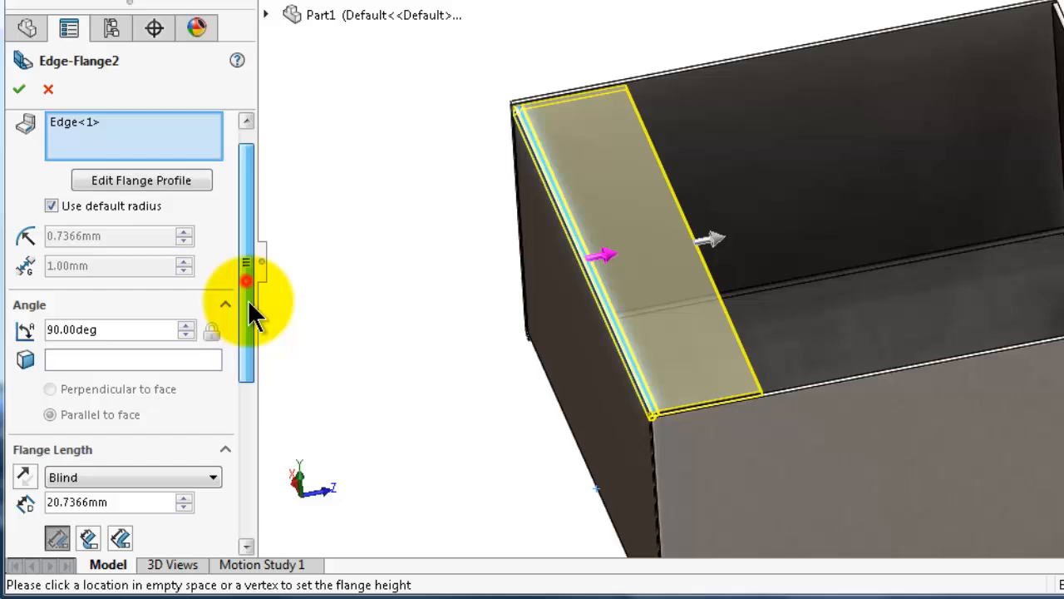
click(133, 476)
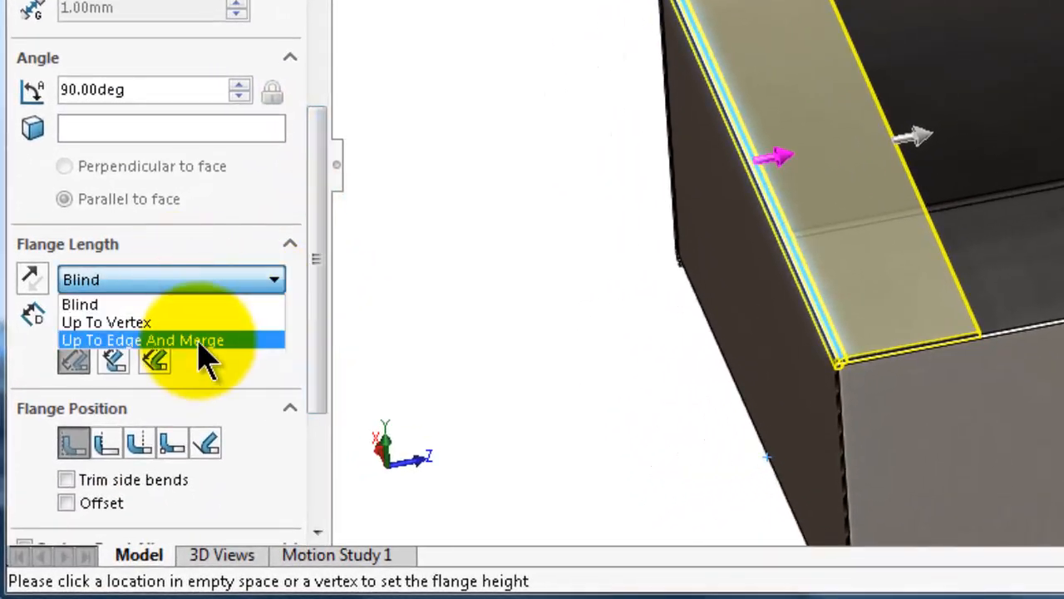
click(143, 339)
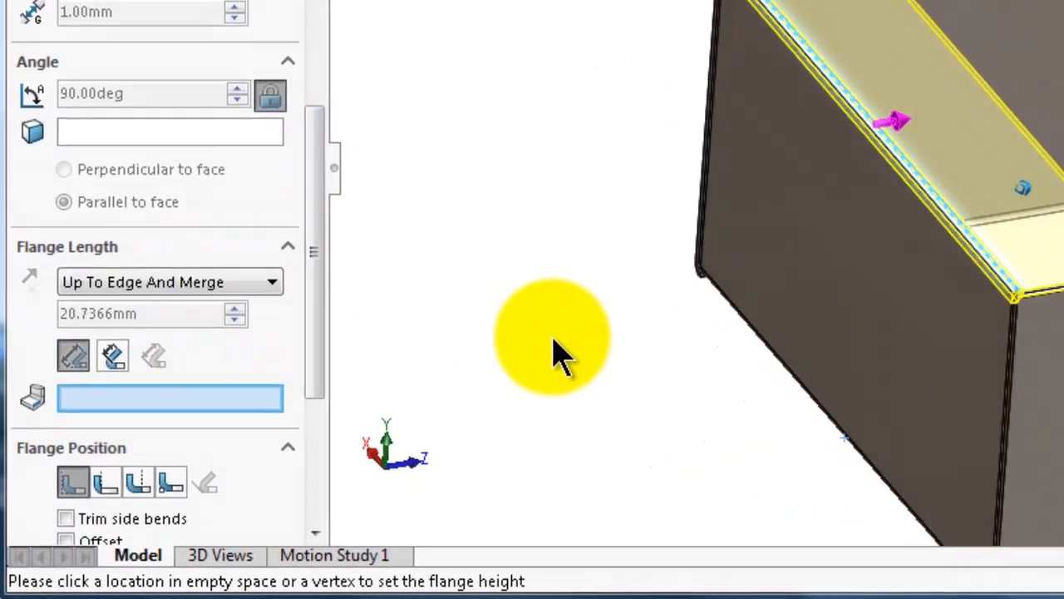
click(552, 336)
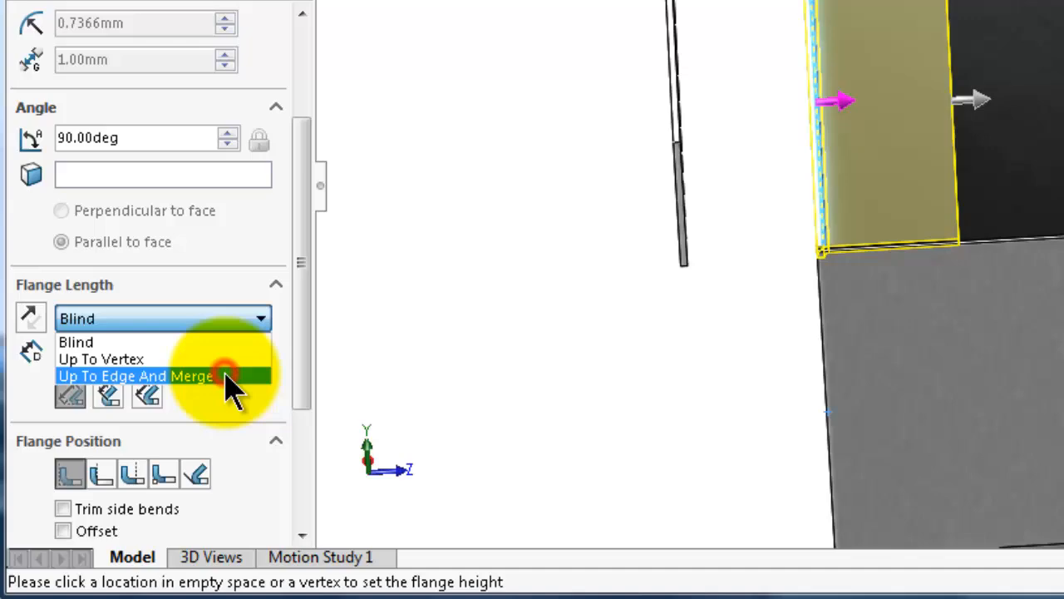
- Set Edge-Flange2's length to Up To Edge And Merge, ready for the plate edge pick
click(137, 376)
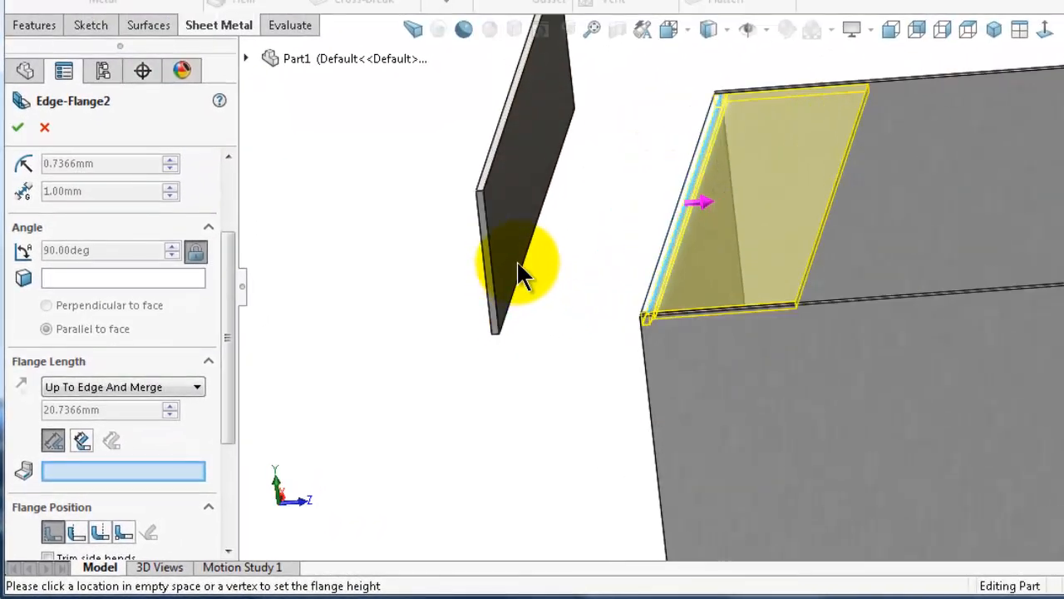
mouse_move(569, 270)
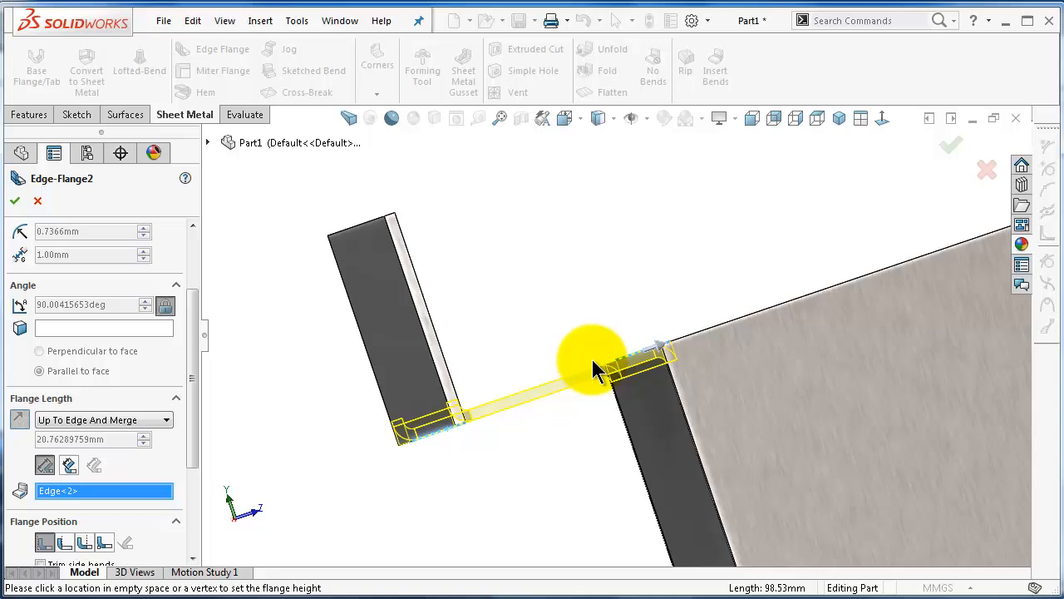
mouse_move(524, 383)
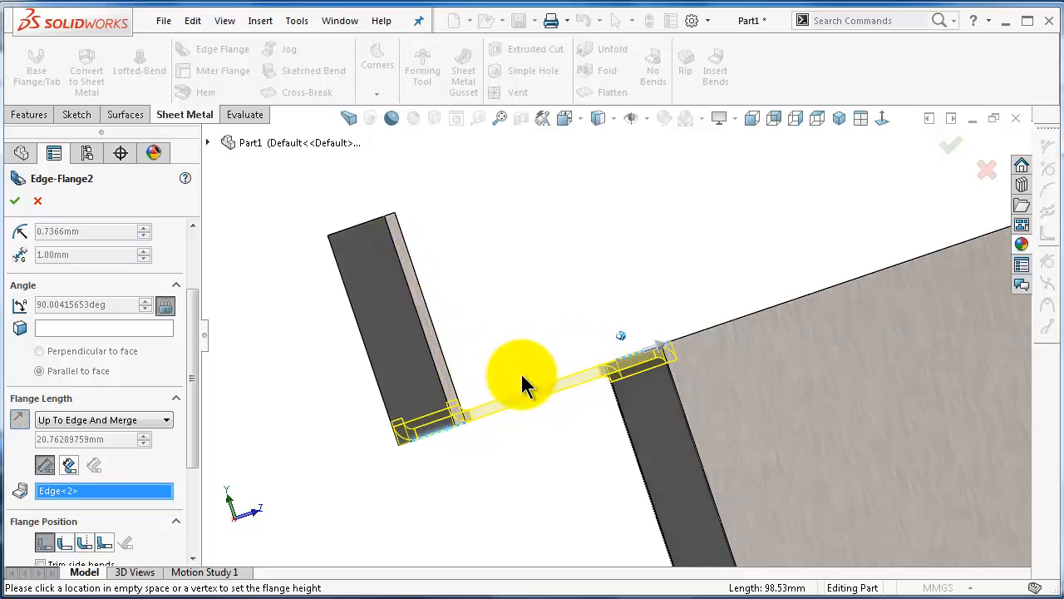